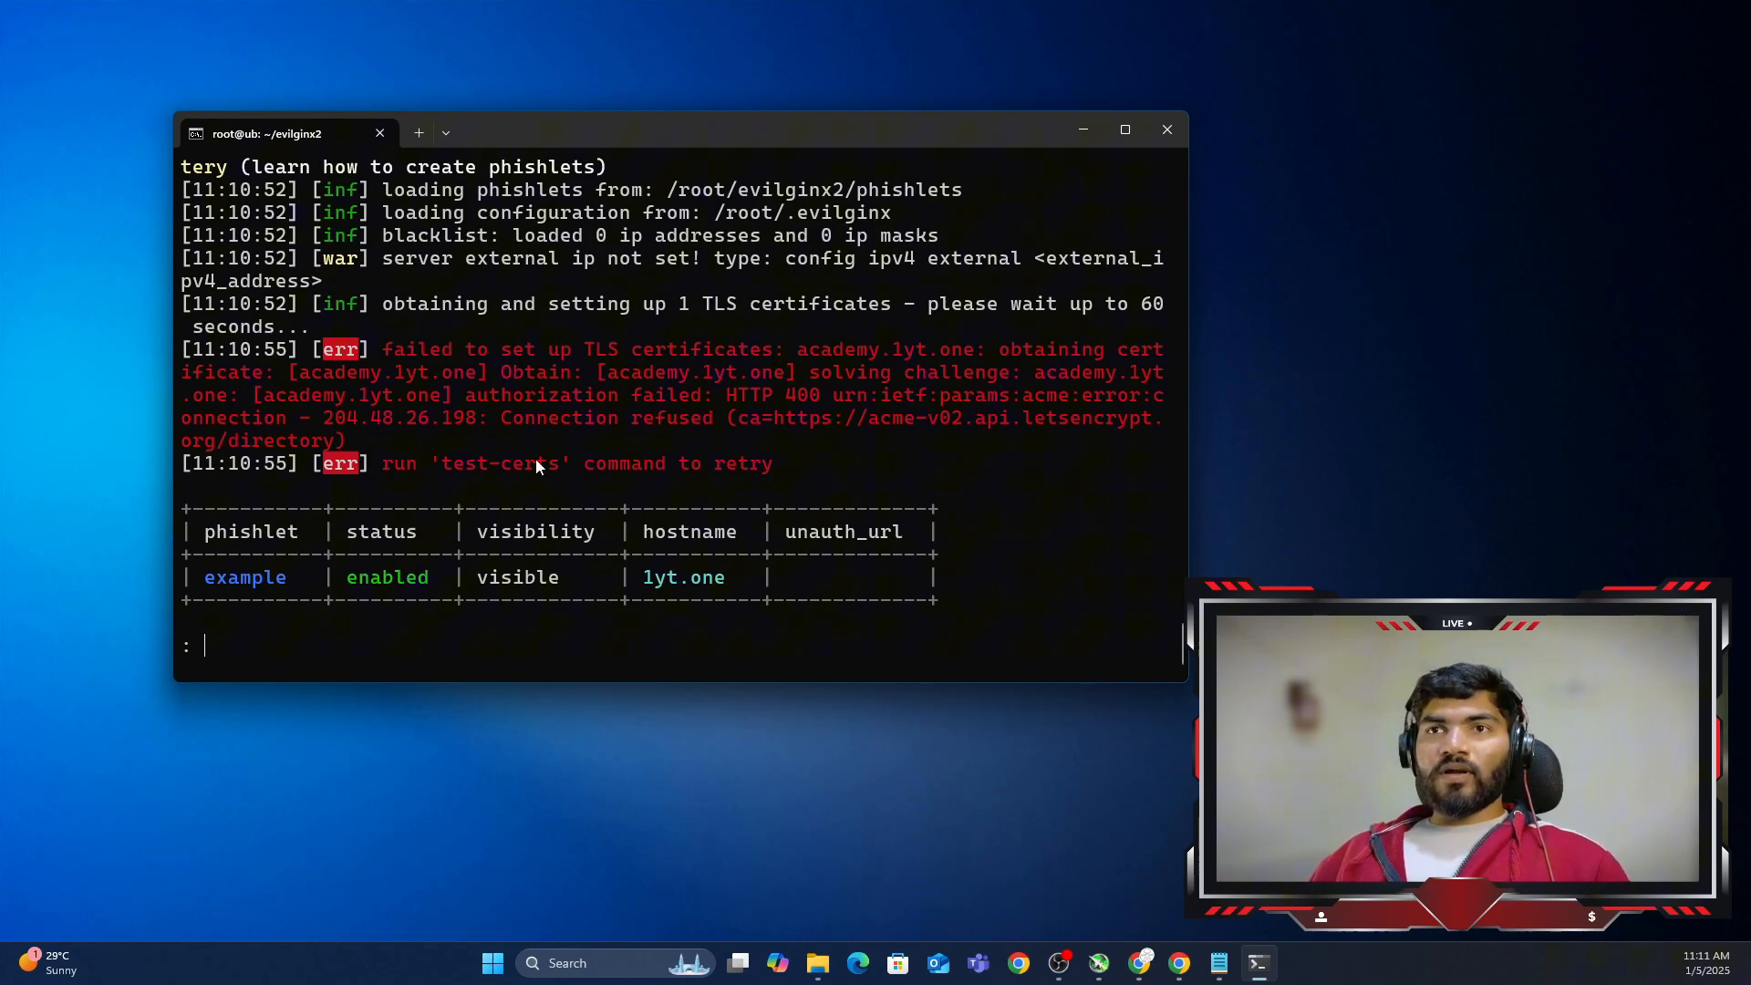
pyautogui.moveTo(659, 583)
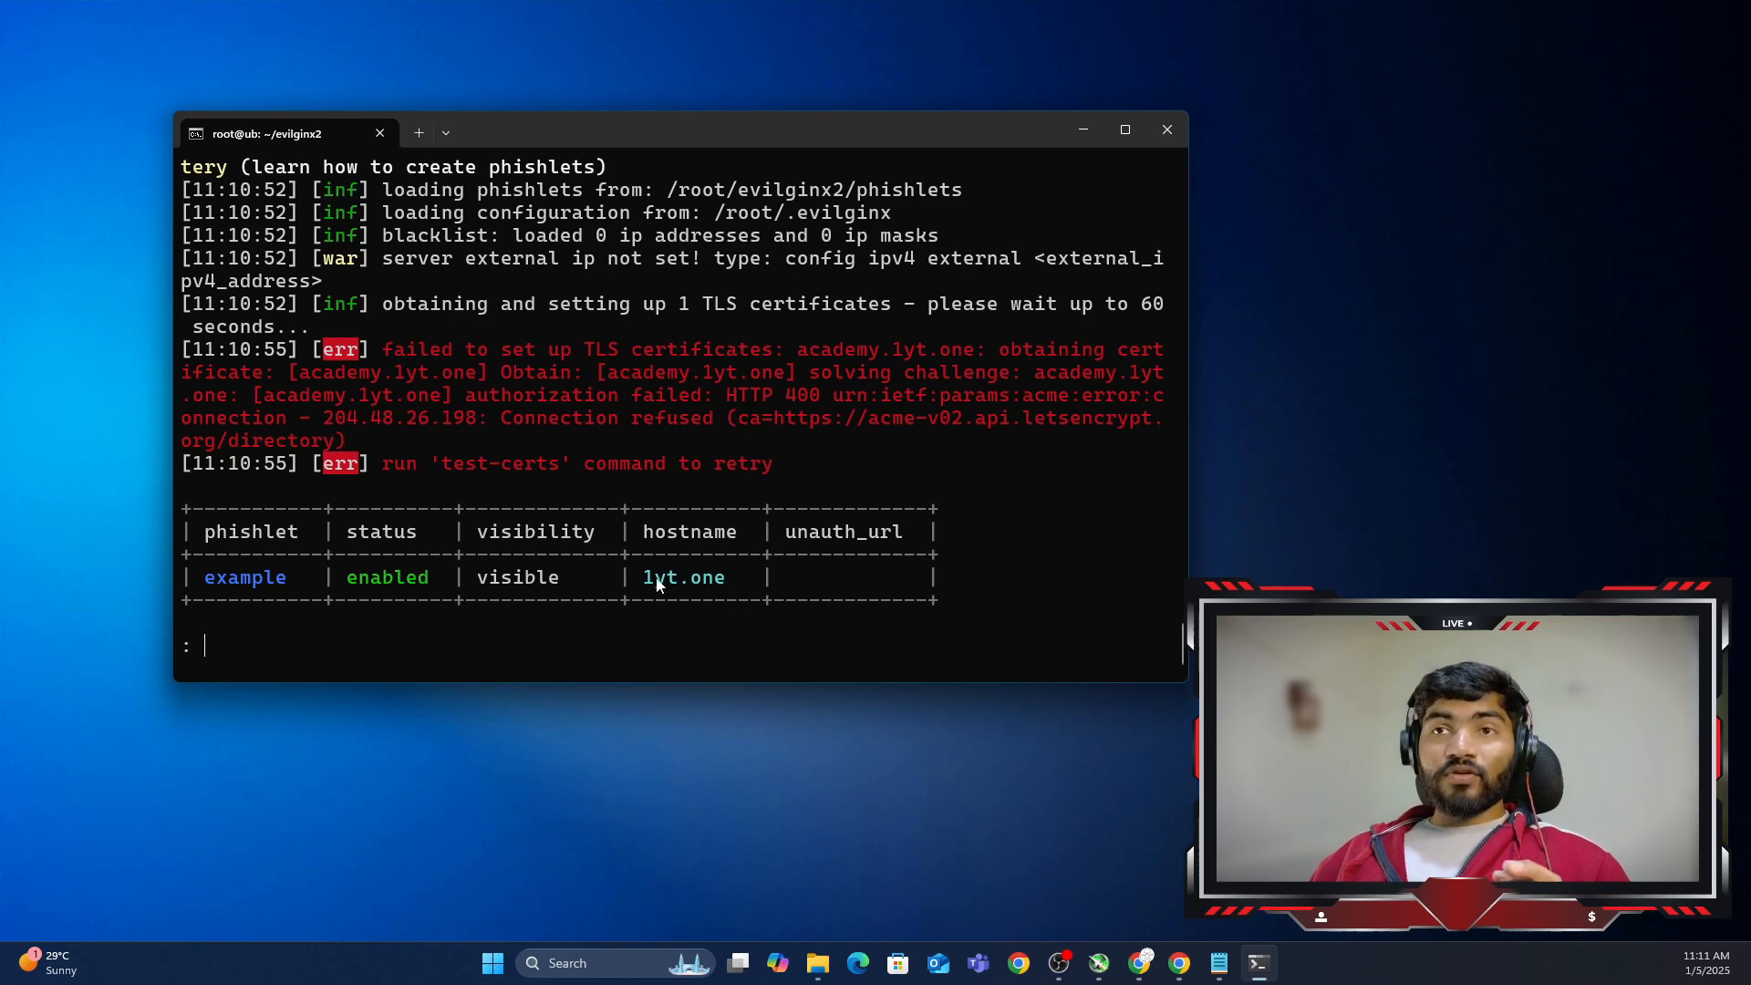
# Step: Note the hostname 1yt.one in the phishlet table and quit evilginx2 with exit
pyautogui.doubleClick(682, 578)
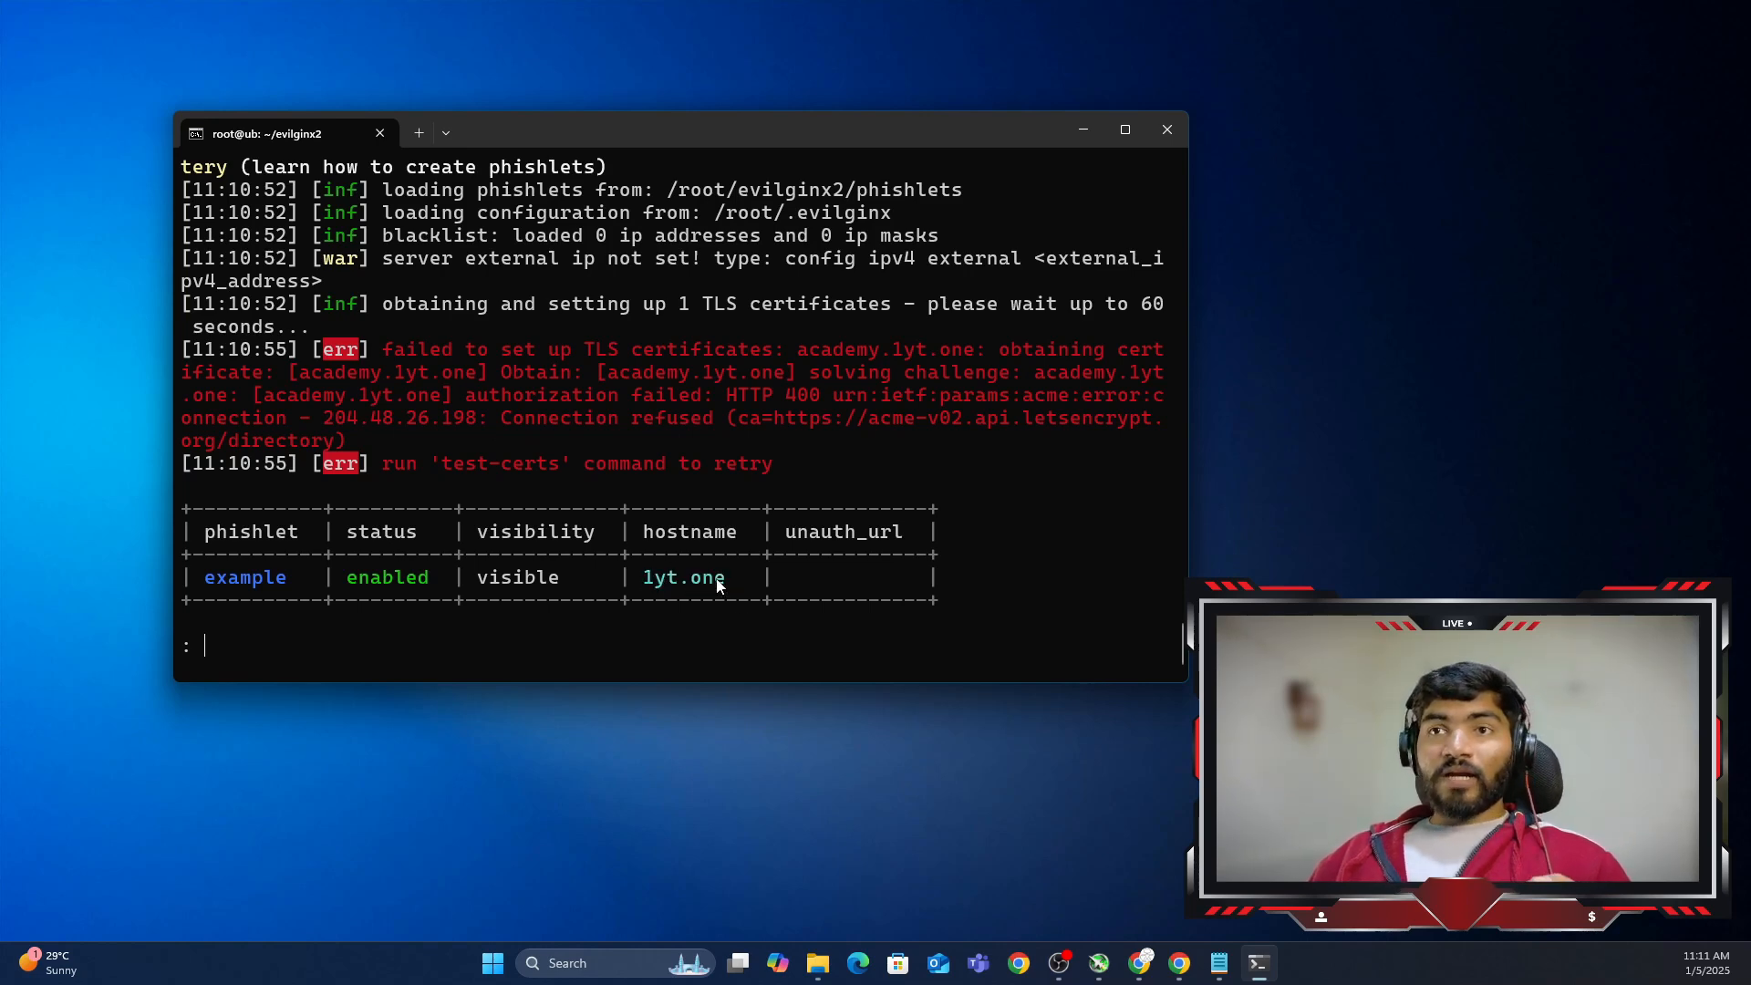
pyautogui.write('exit')
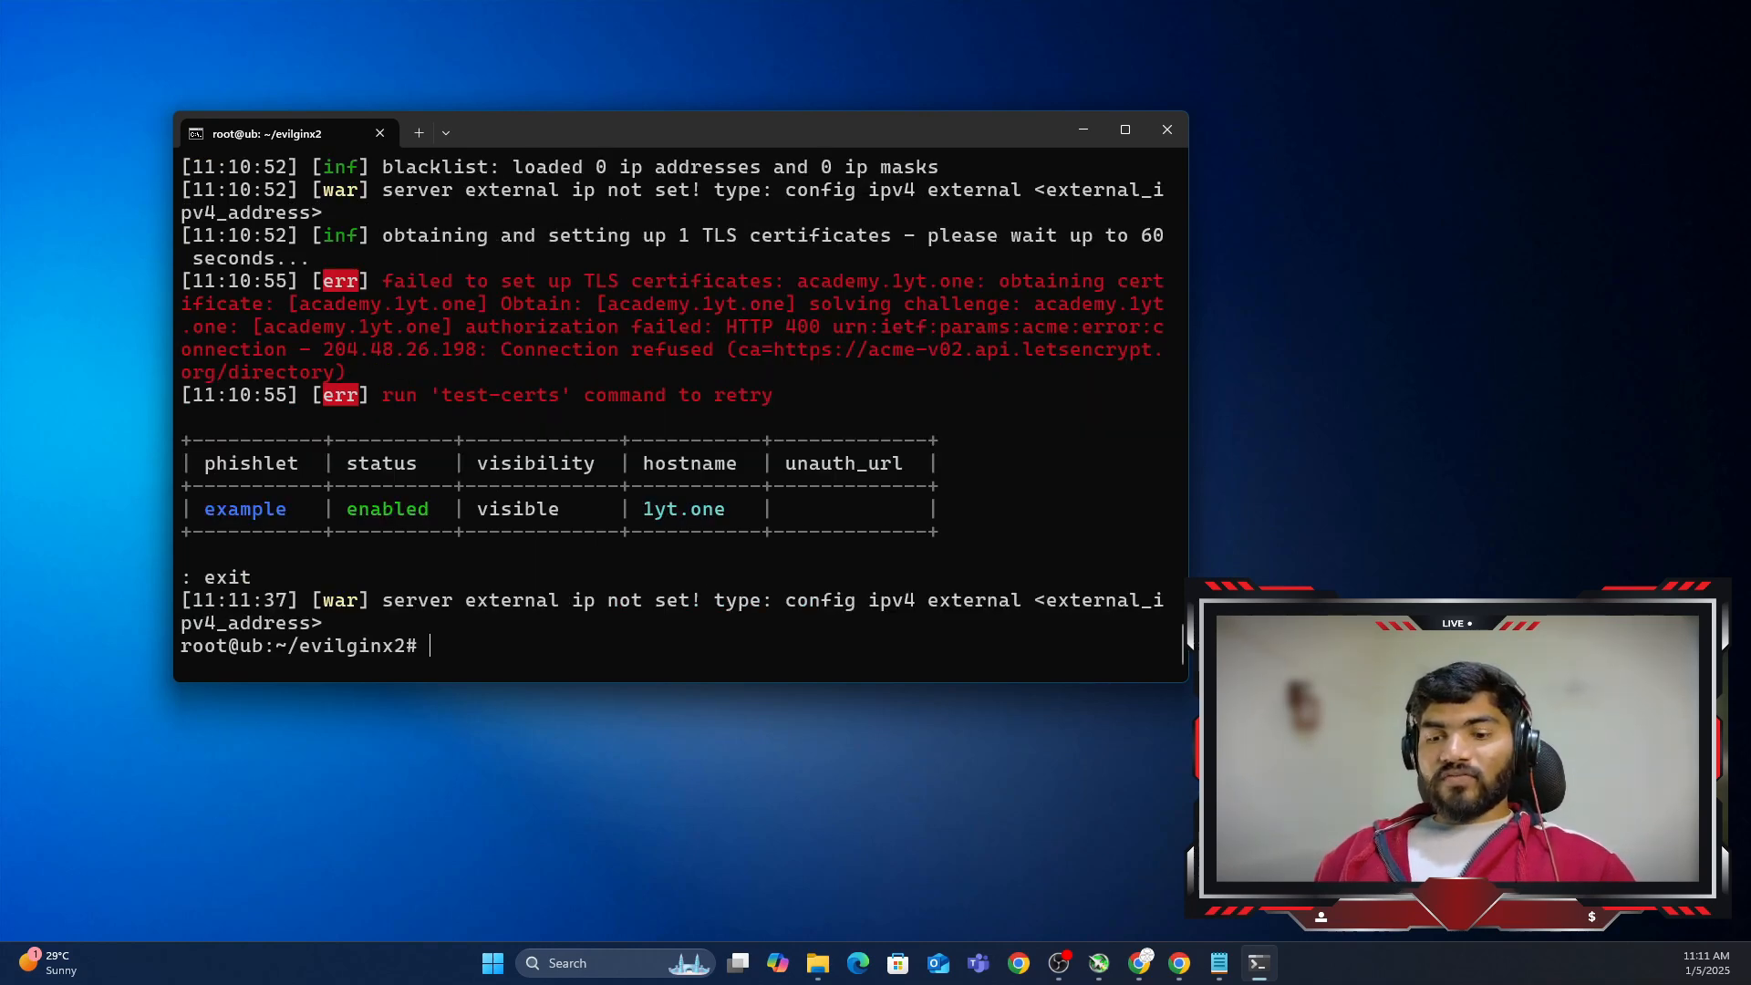
# Step: Resolve 1yt.one with dig (204.48.26.198), get the server IP via curl ipconfig.io and copy 68.183.137.124
pyautogui.write('dig 1yt.one')
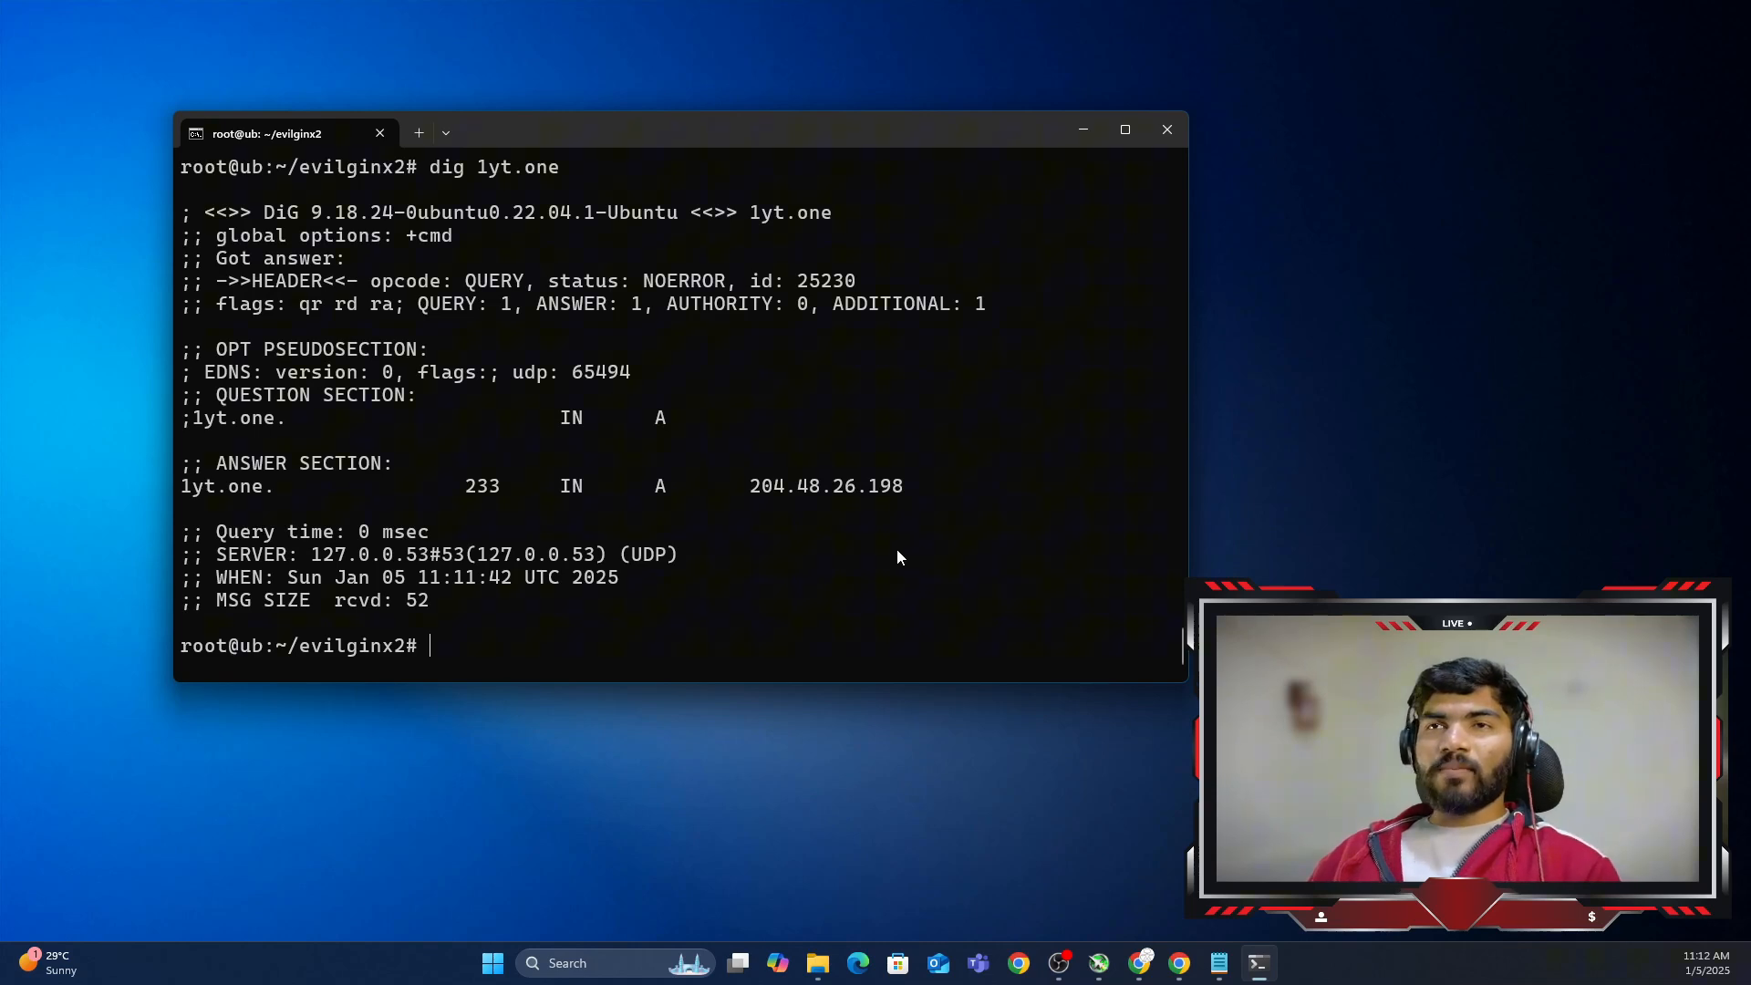
pyautogui.write('curl')
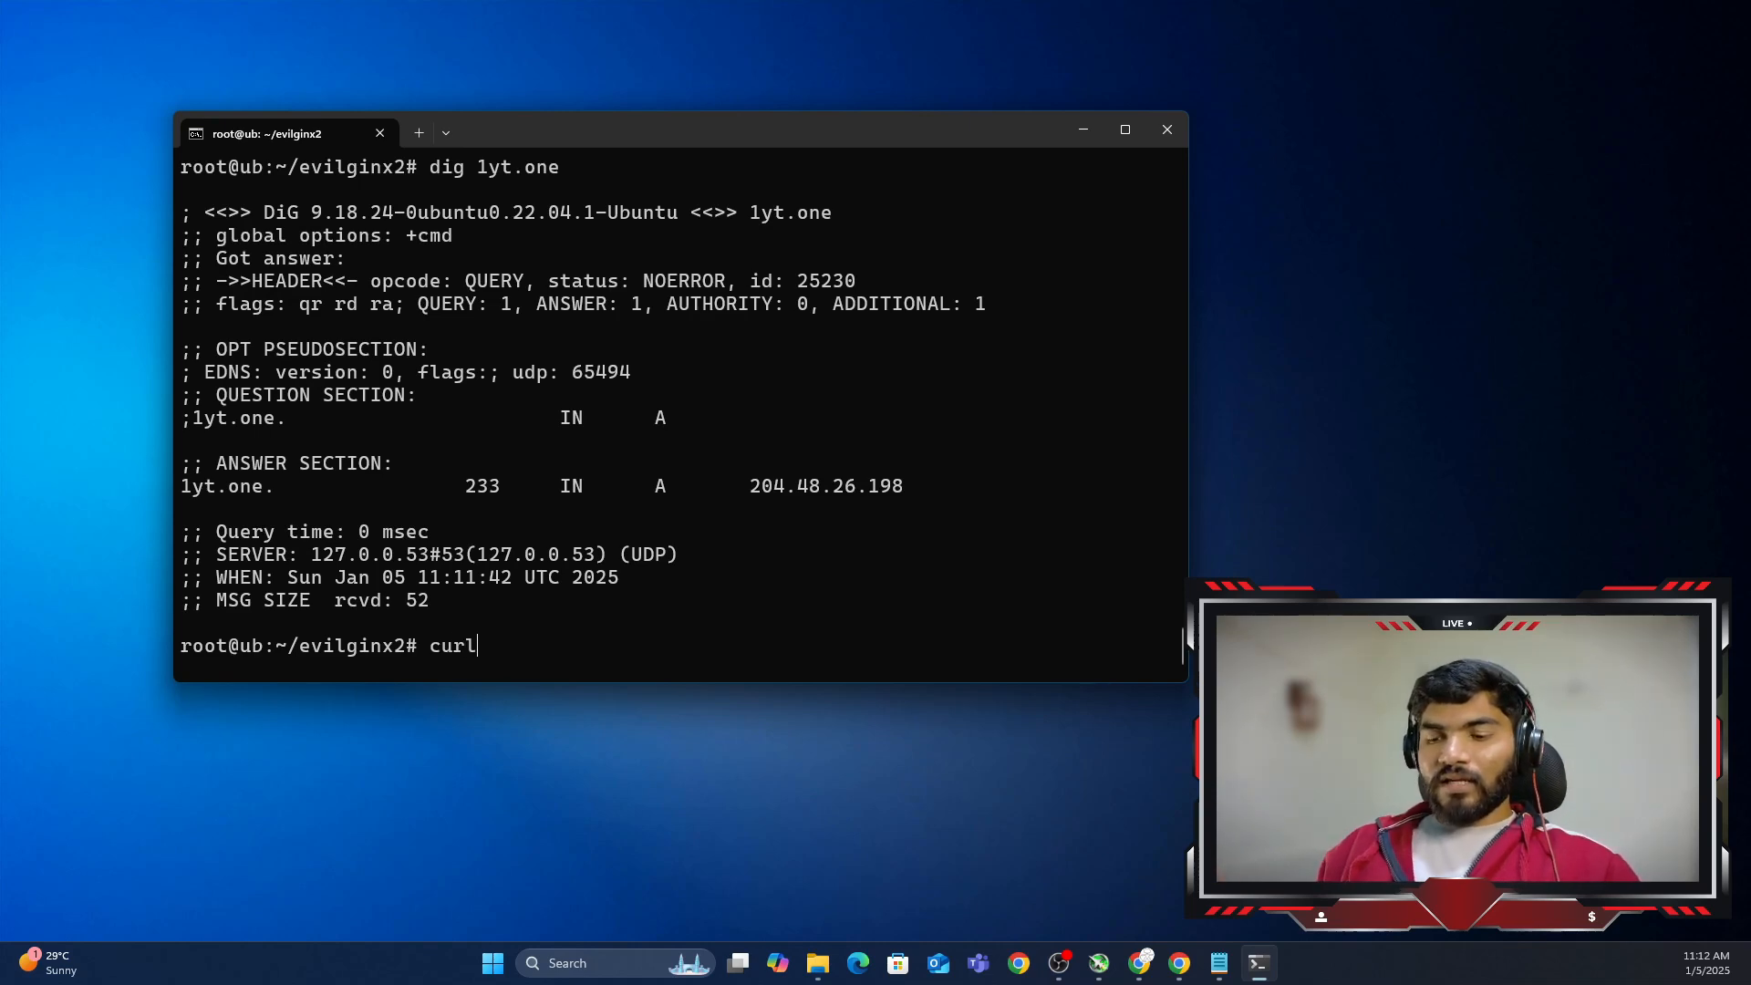
pyautogui.write('ipco')
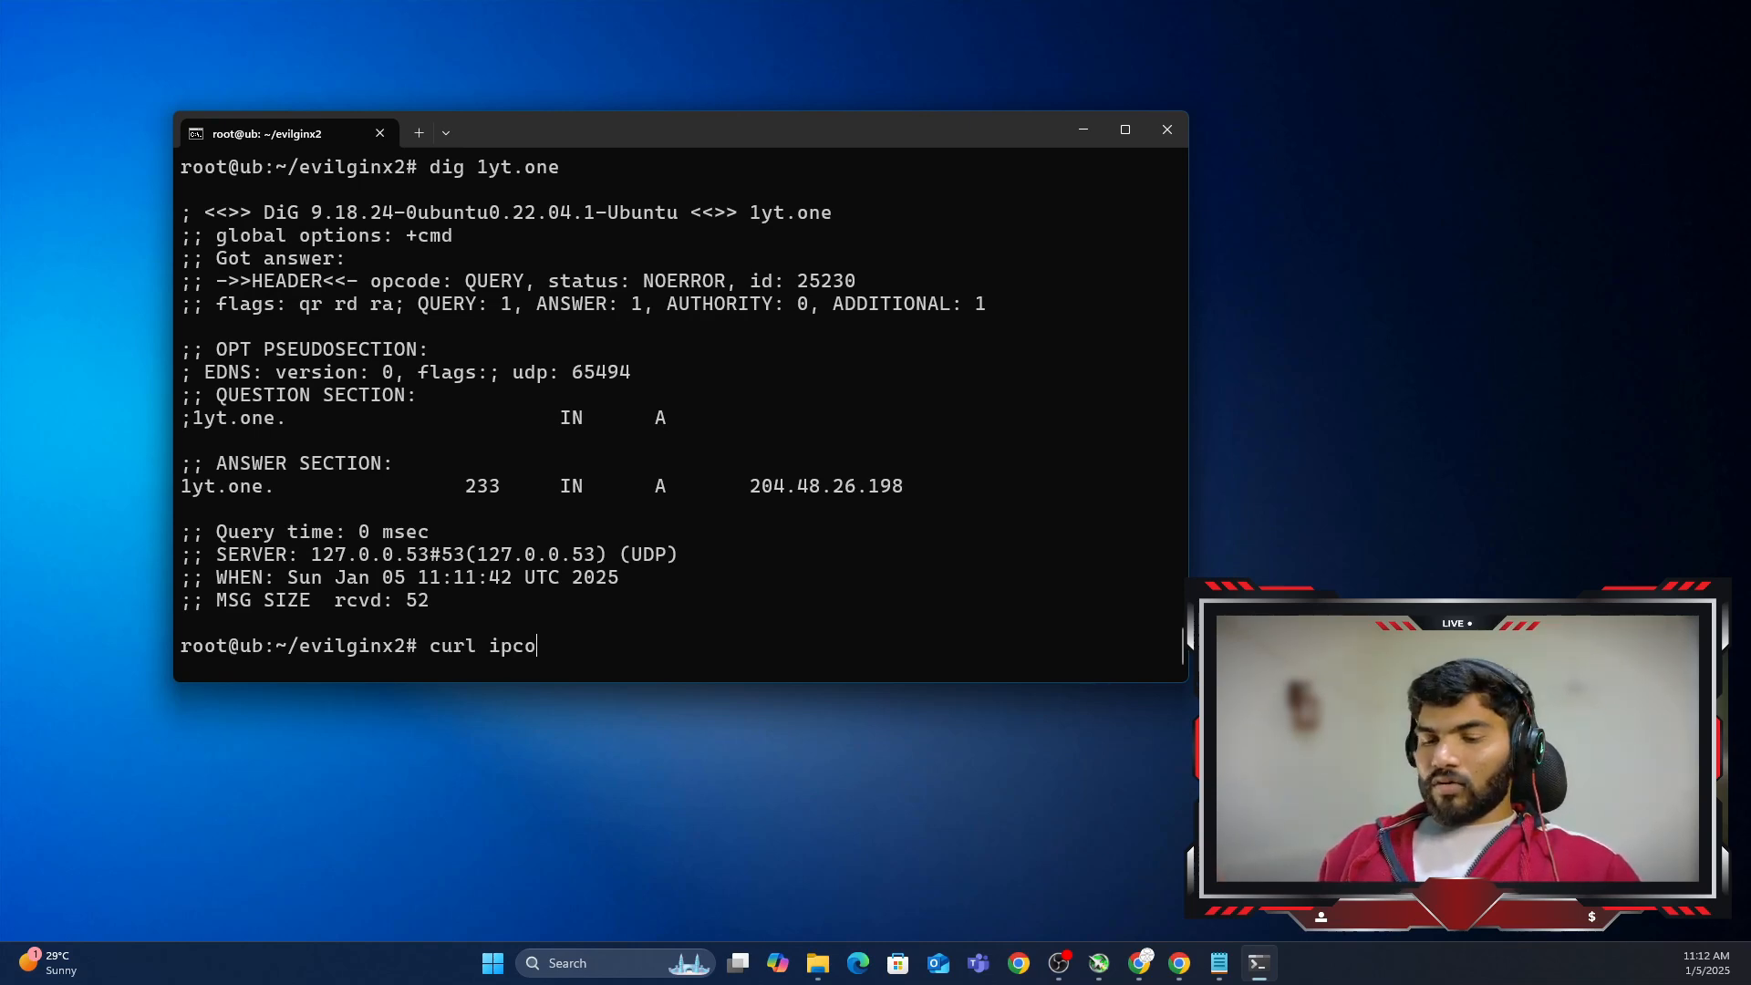
pyautogui.write('nfig.io')
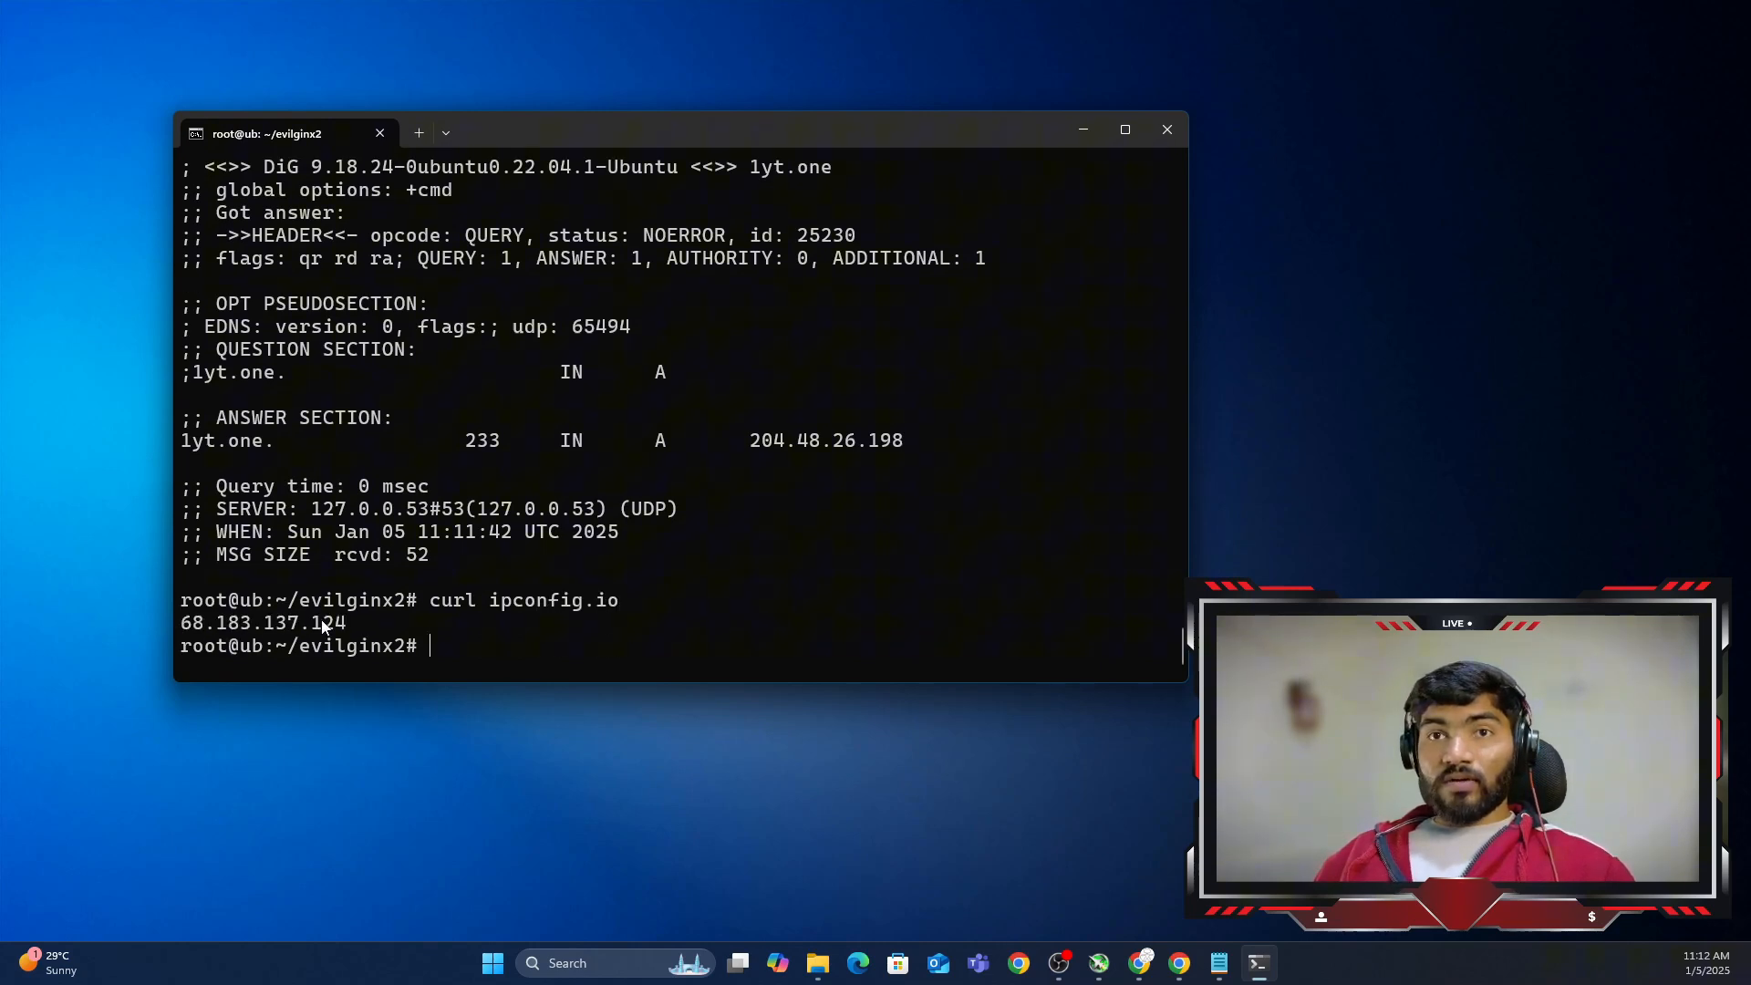
pyautogui.doubleClick(262, 624)
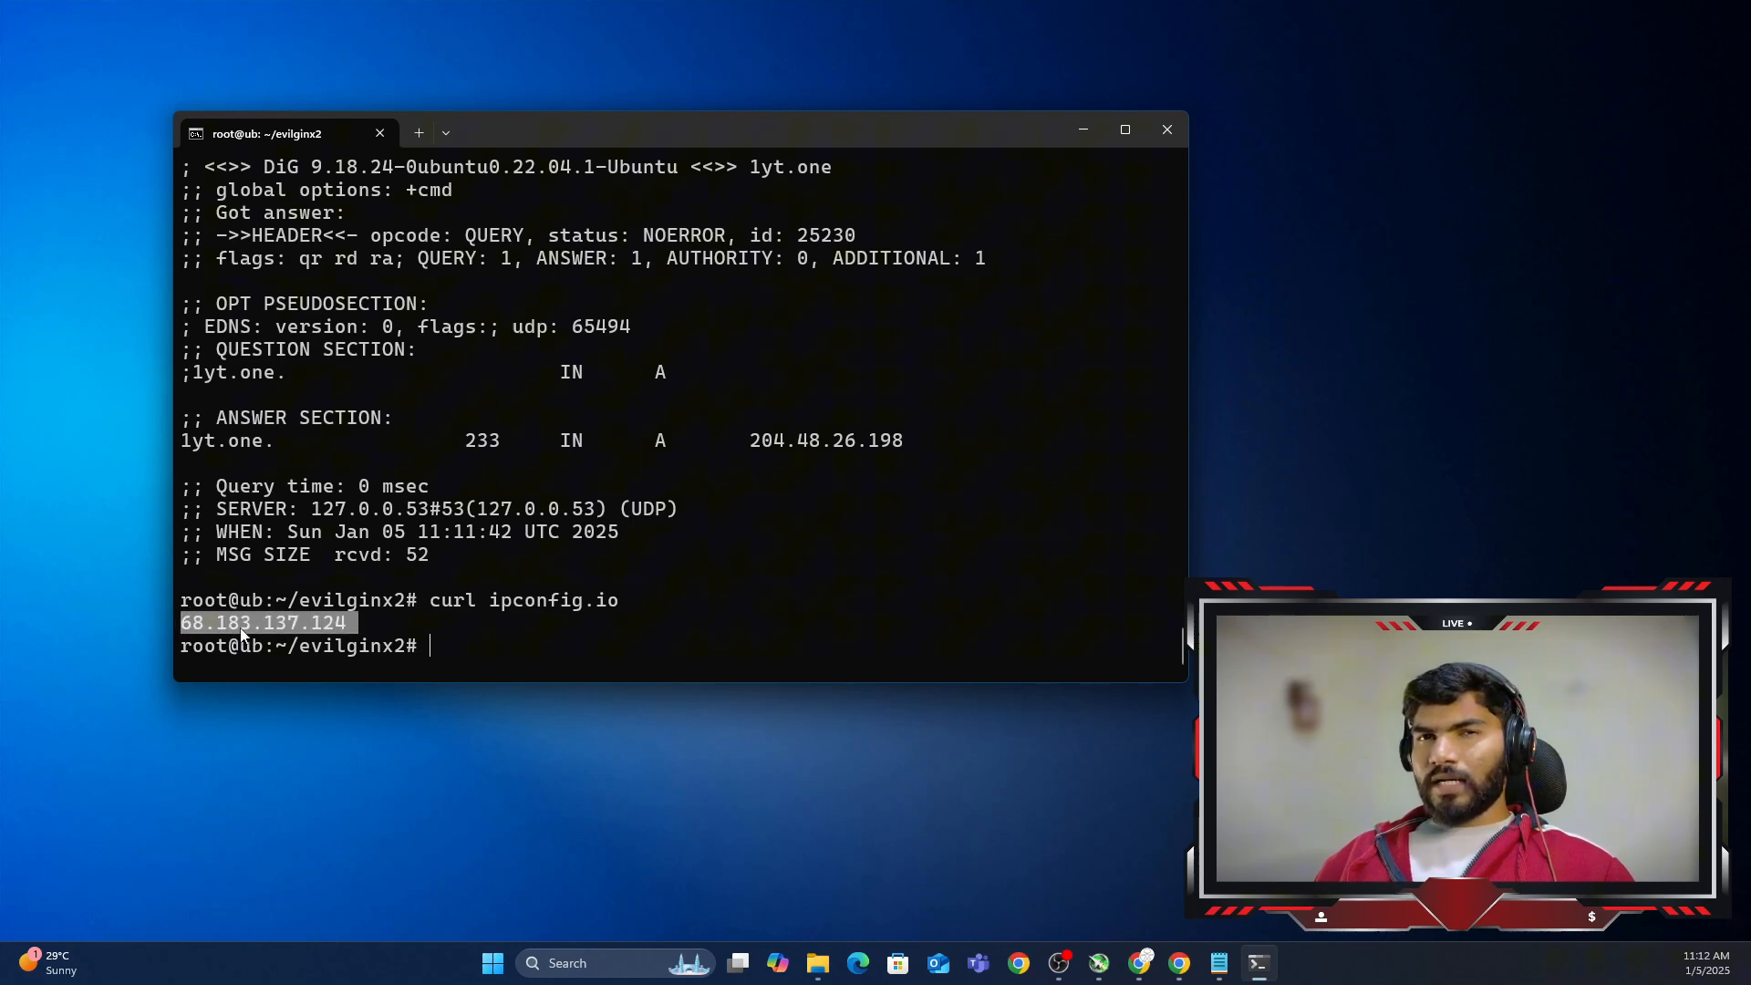
pyautogui.moveTo(916, 441)
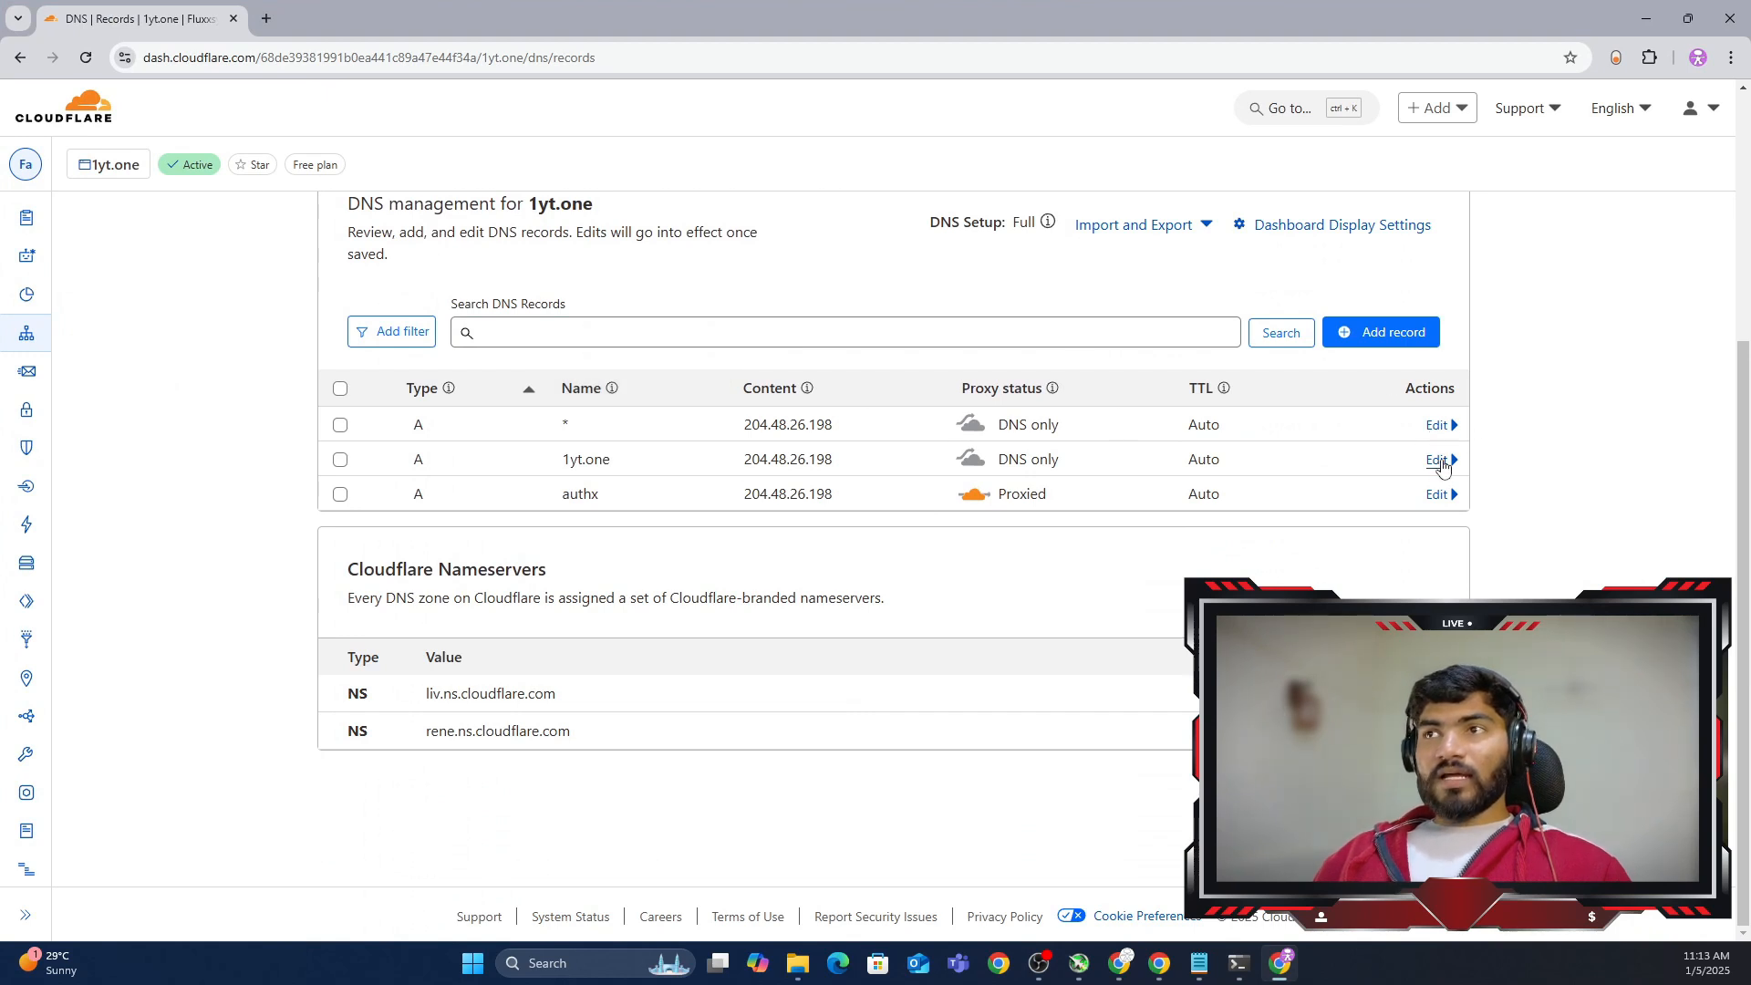
# Step: Start editing the 1yt.one A record pointing to 204.48.26.198 in Cloudflare DNS
pyautogui.click(1439, 459)
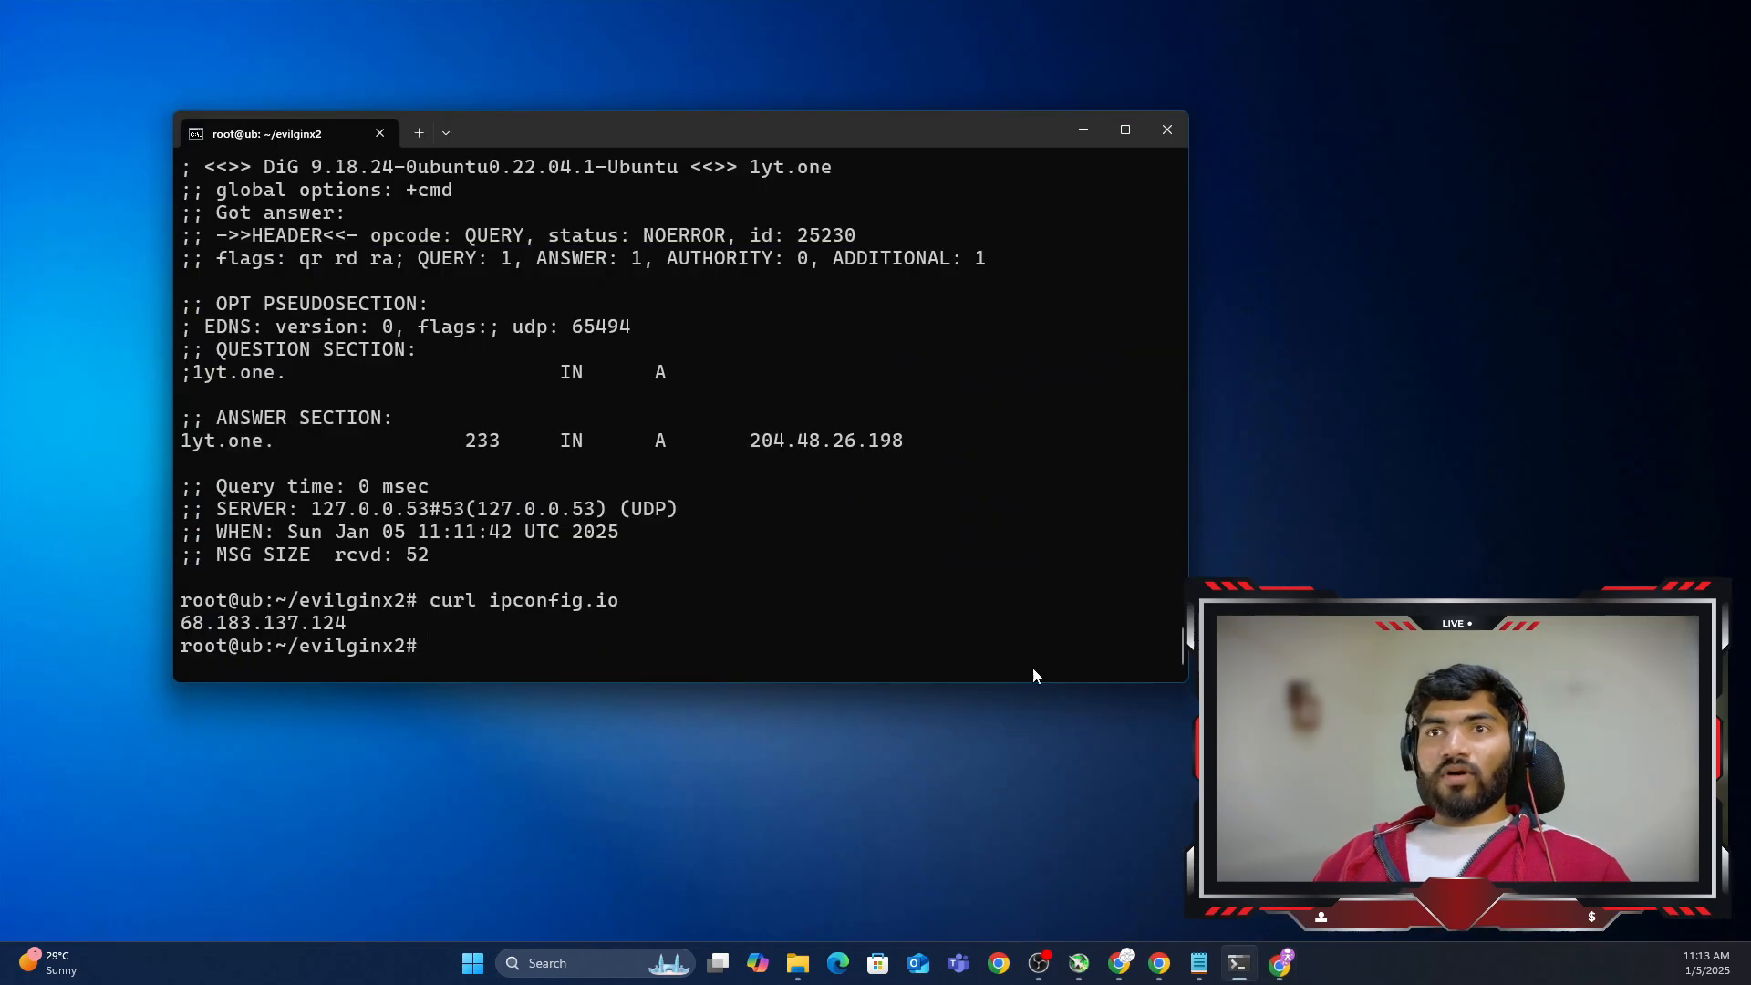
# Step: Re-run dig 1yt.one, confirming it still resolves to 204.48.26.198
pyautogui.write('dig 1yt.one')
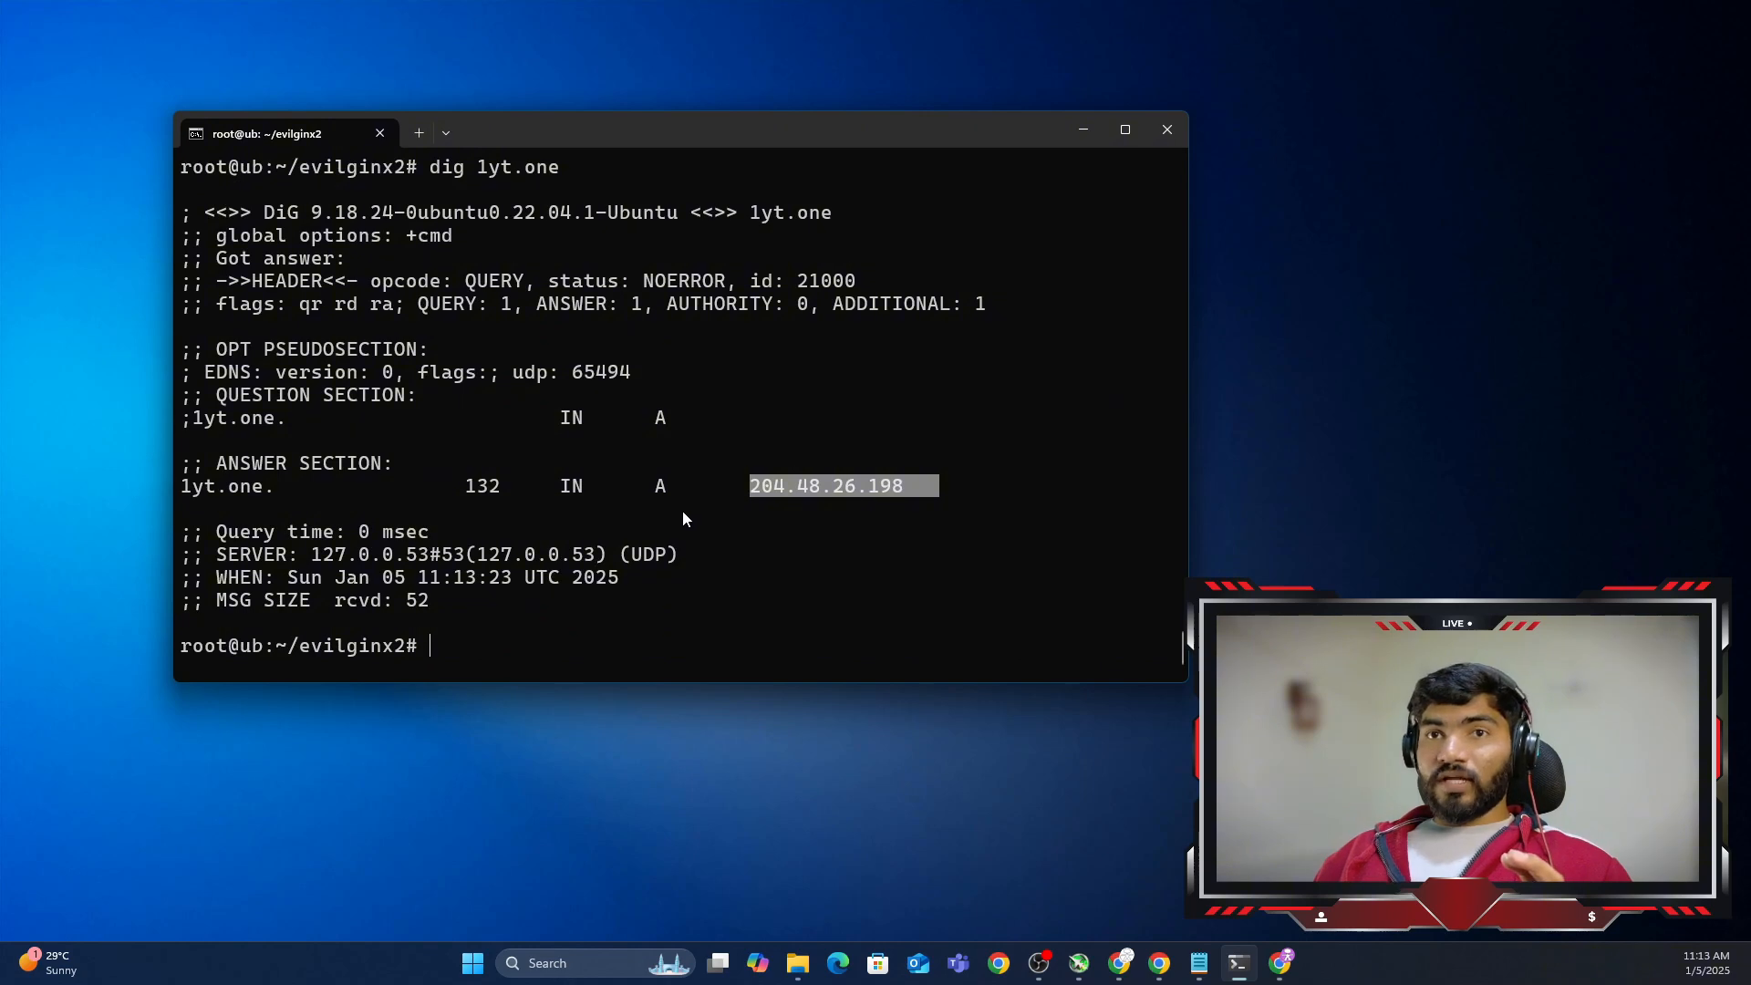
pyautogui.moveTo(923, 432)
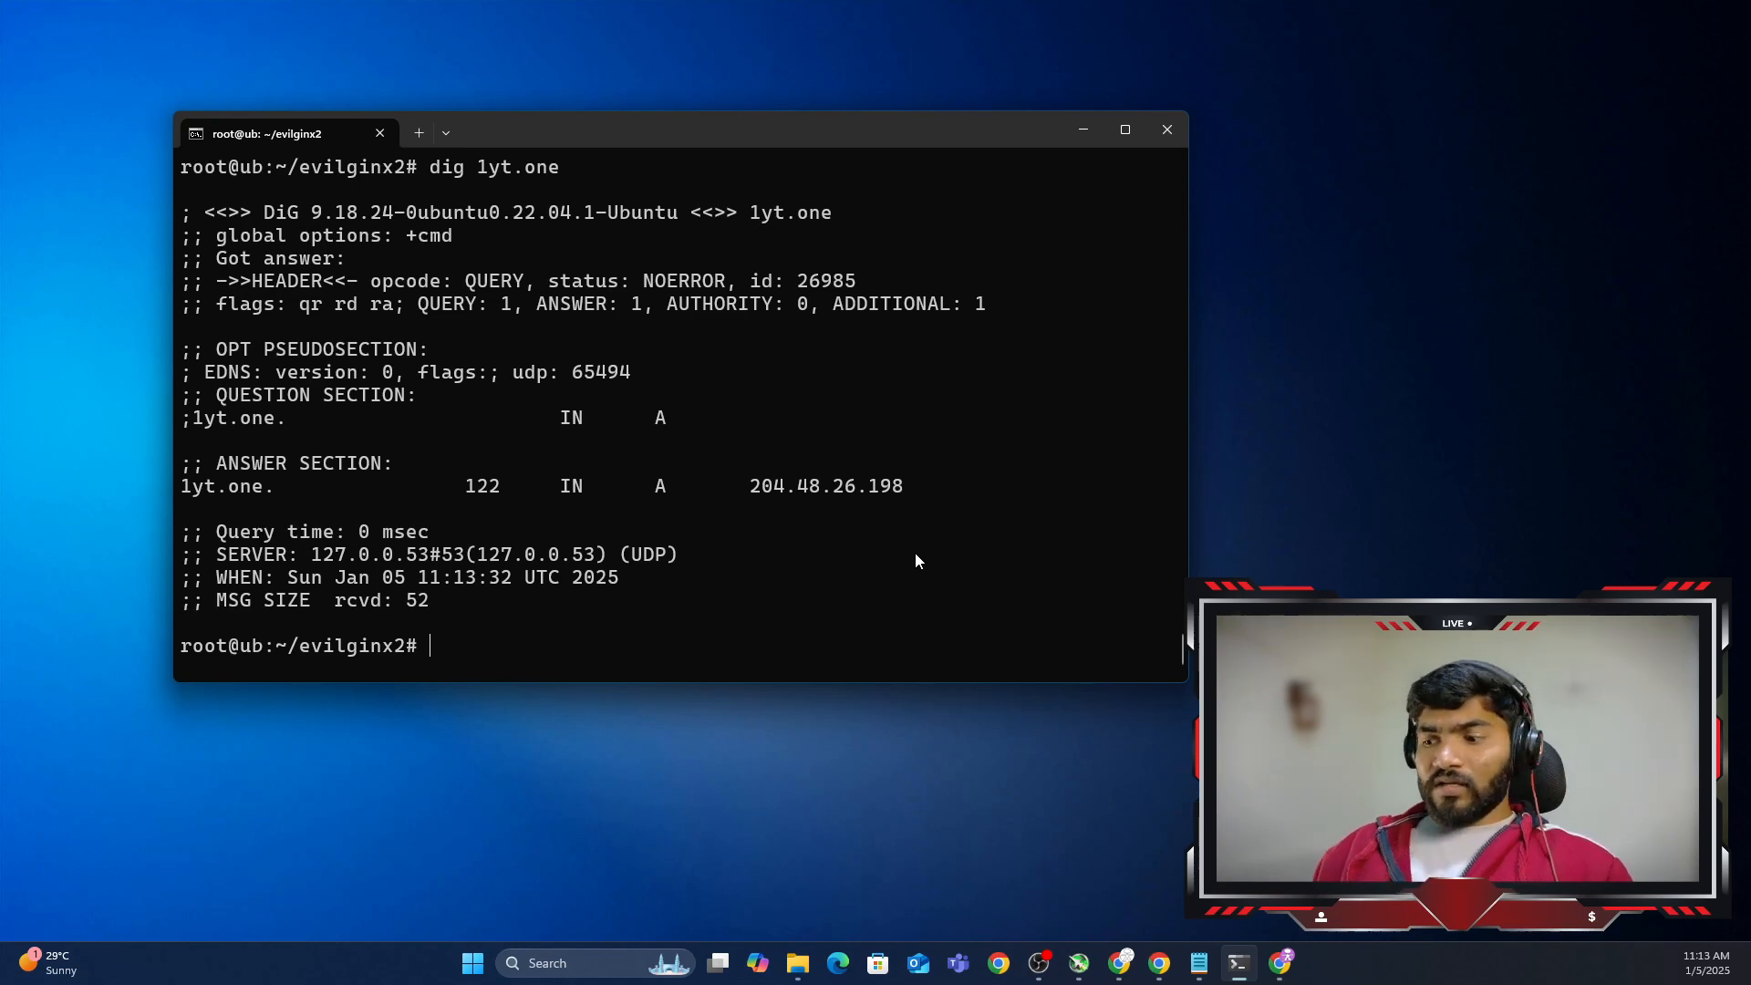
pyautogui.write('./evilginx2')
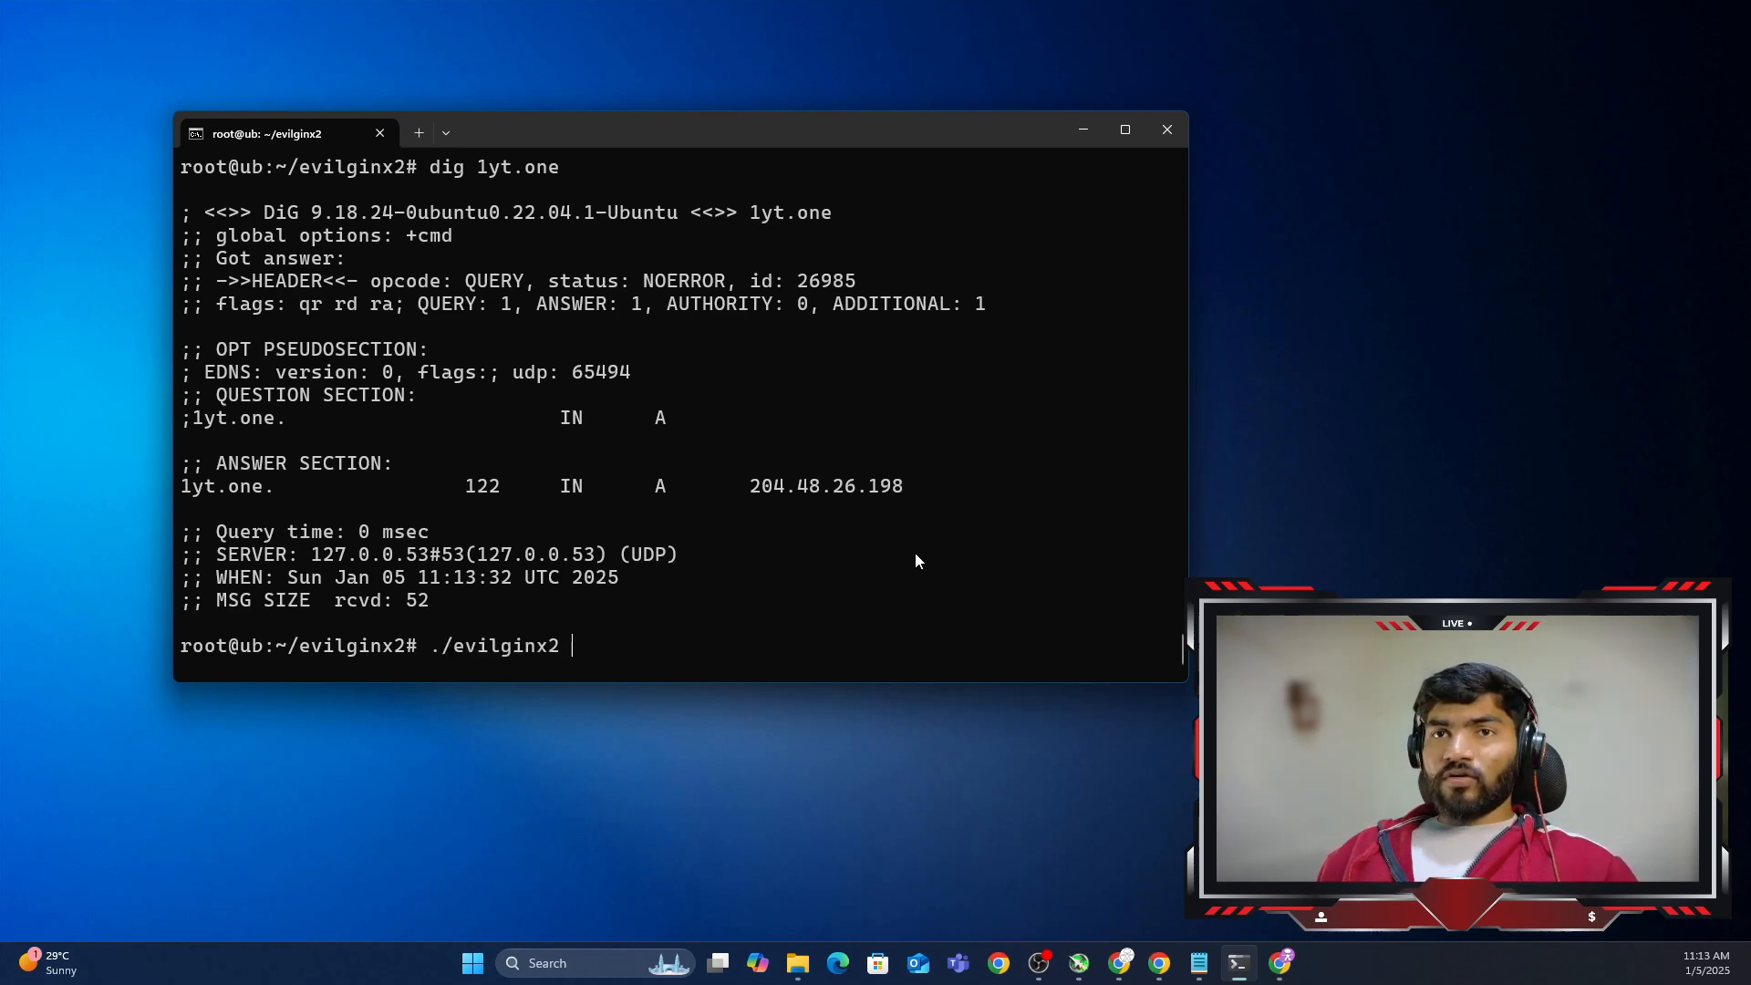
pyautogui.write('dig 1yt.one')
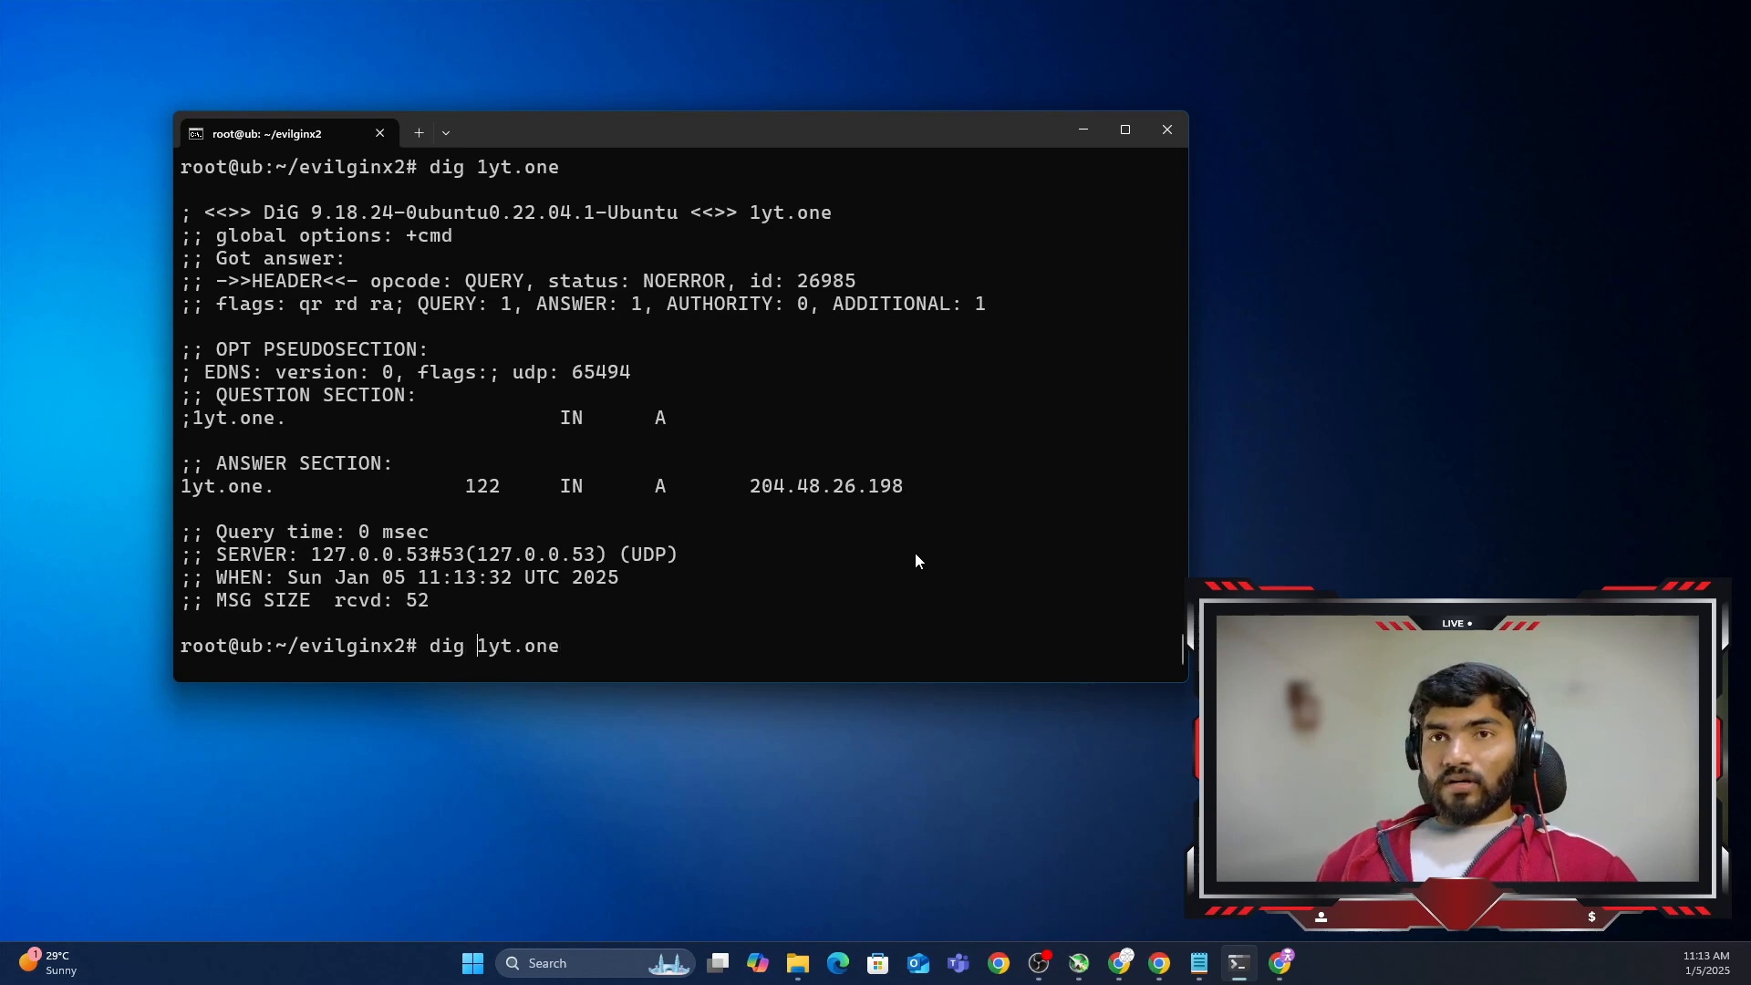
# Step: Resolve the made-up xxx.1yt.one subdomain with dig and paste the server IP 68.183.137.124
pyautogui.write('xxx.')
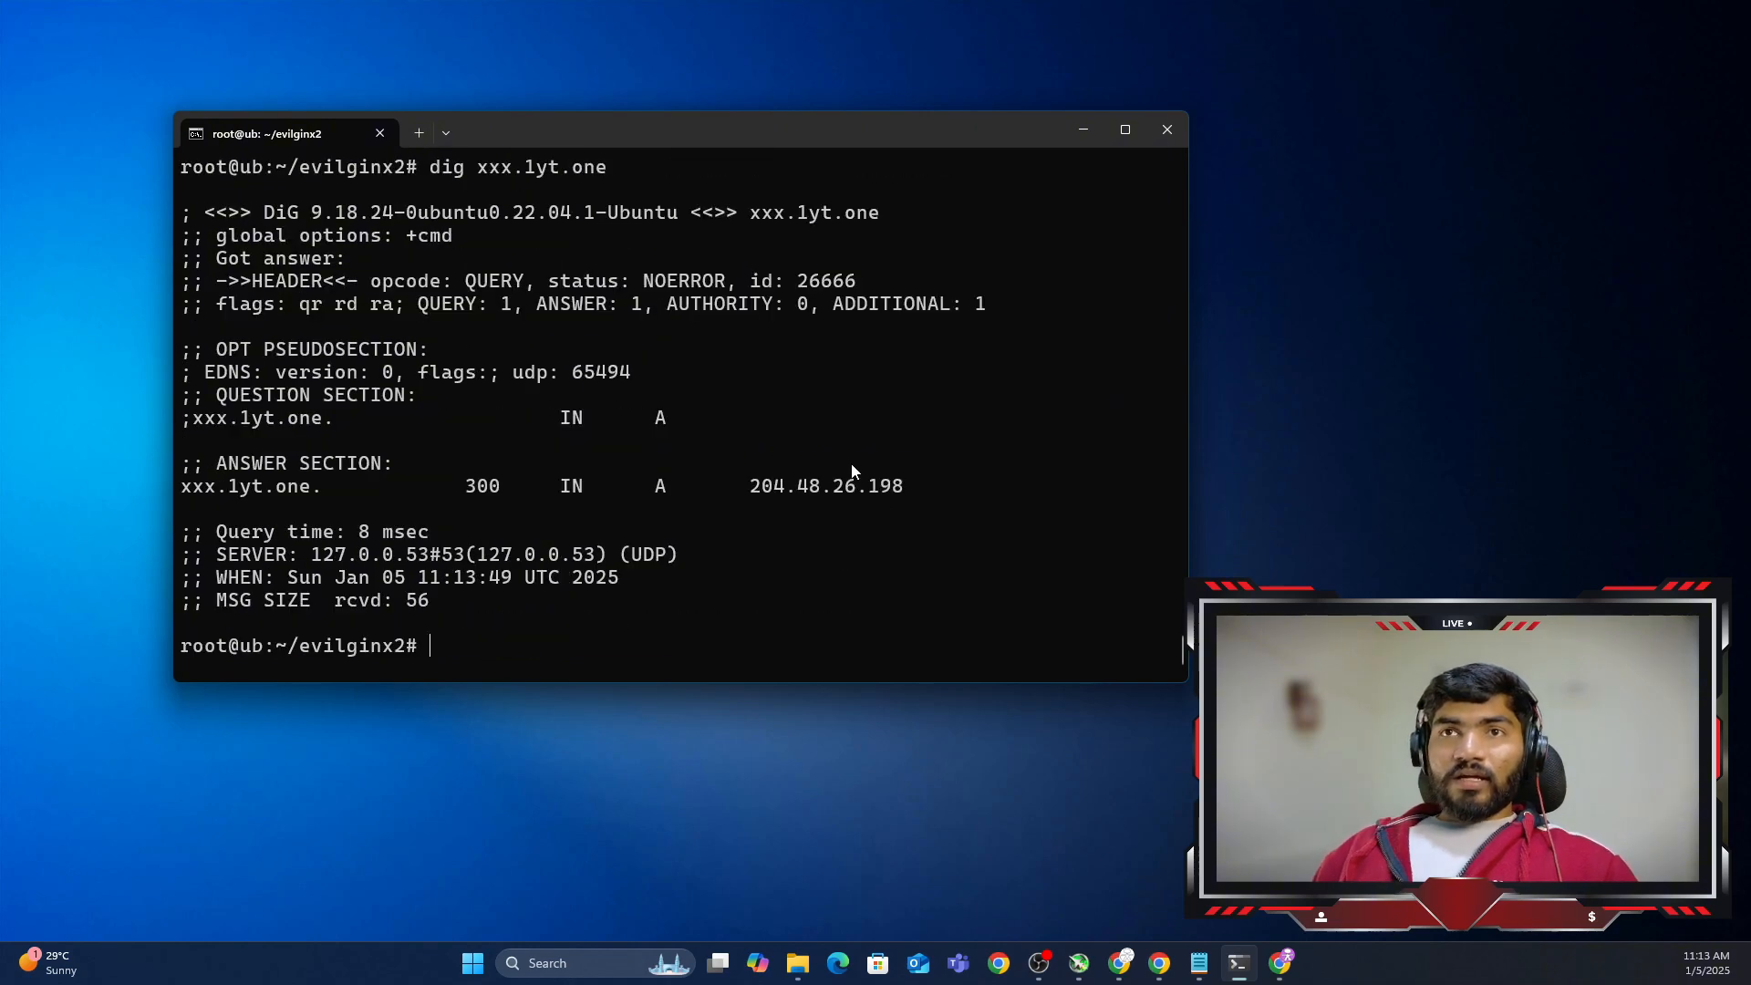
pyautogui.doubleClick(558, 168)
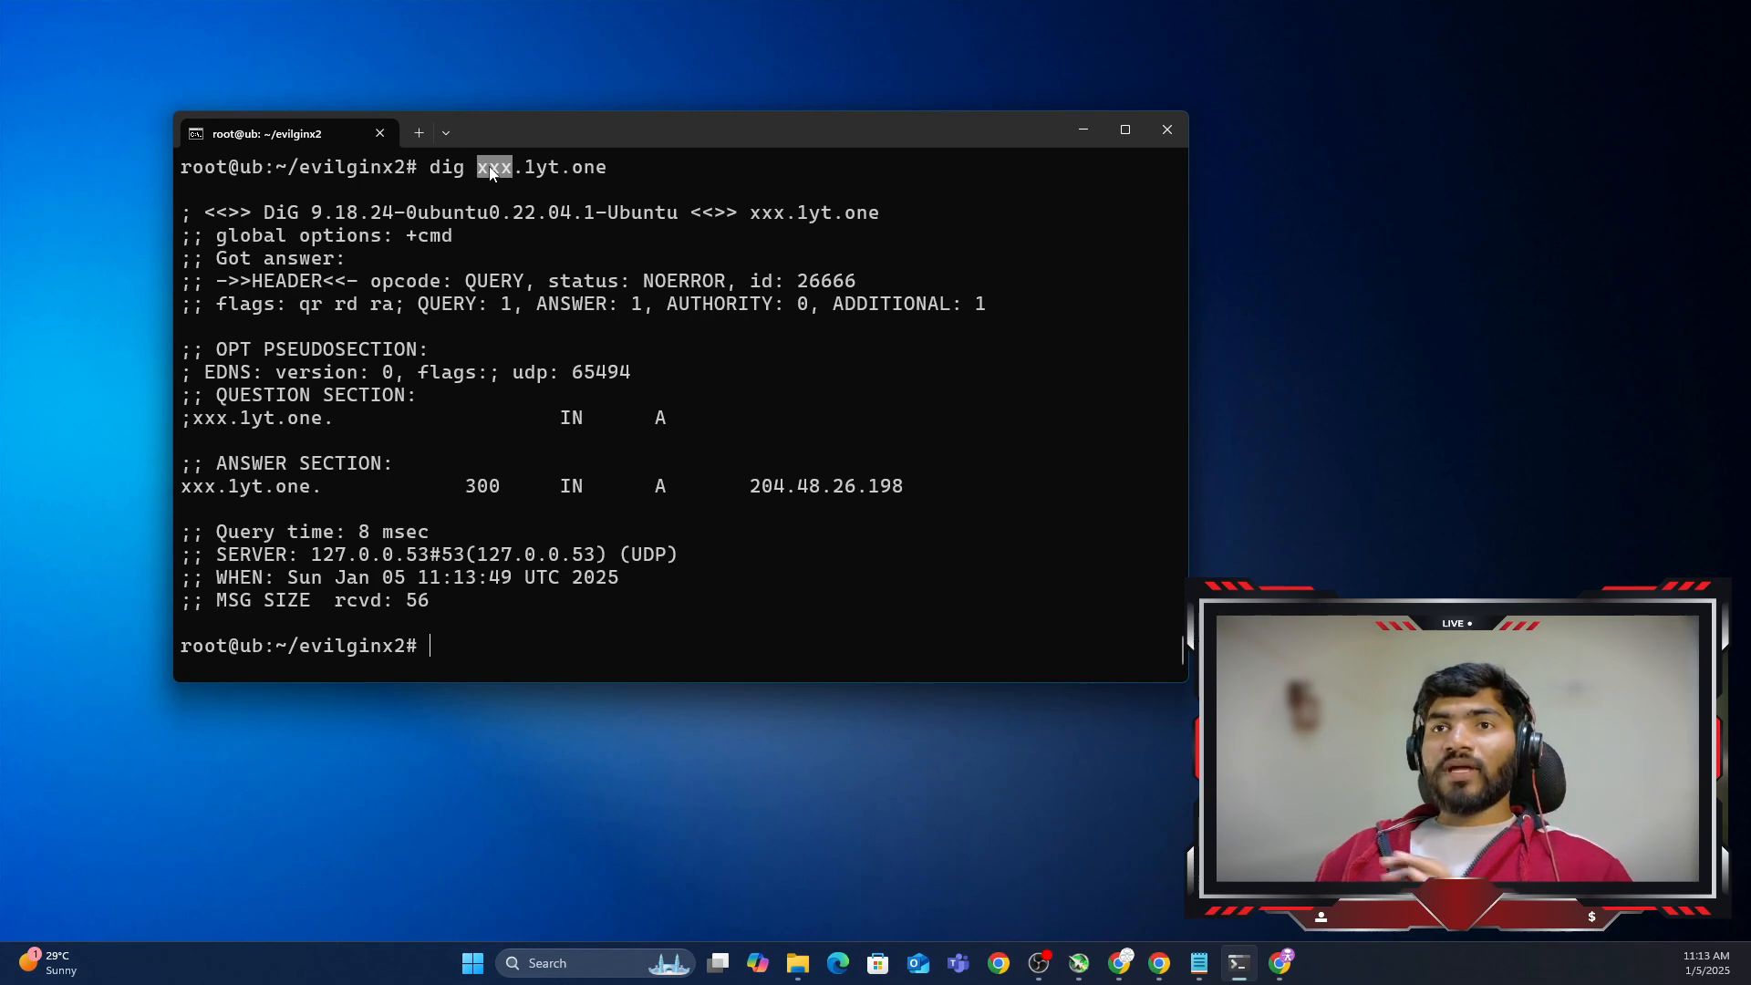
pyautogui.moveTo(784, 494)
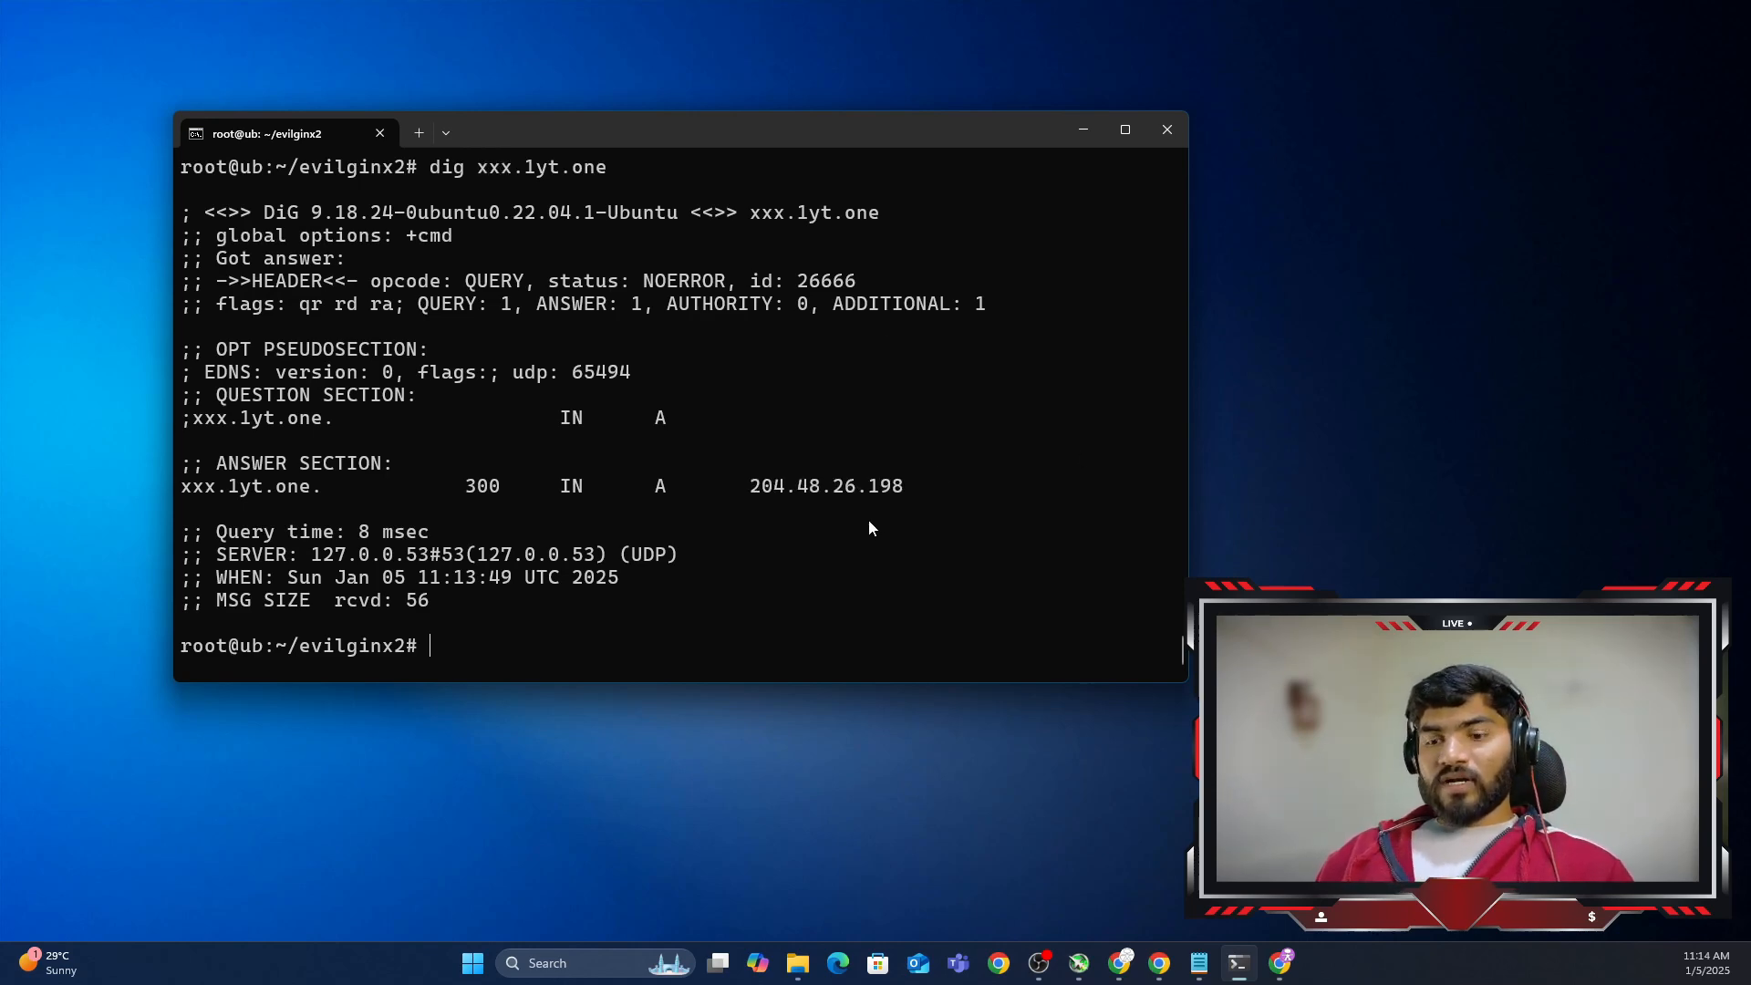
pyautogui.write('68.183.137.124')
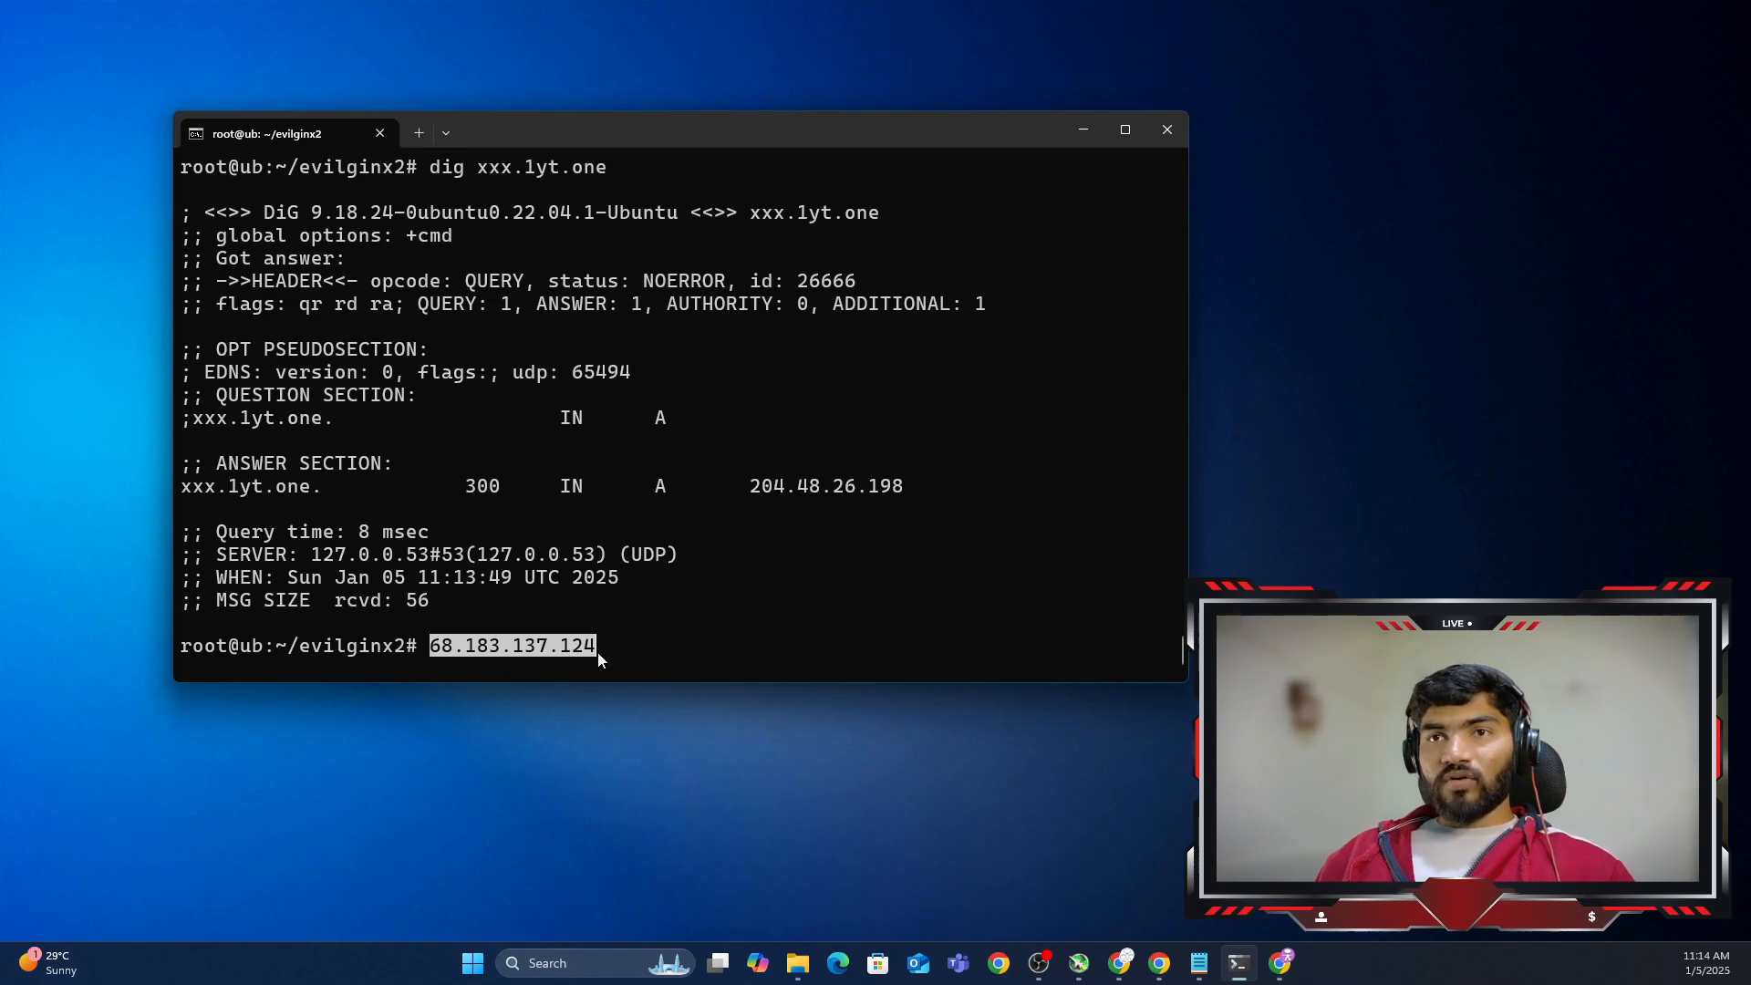
pyautogui.moveTo(992, 470)
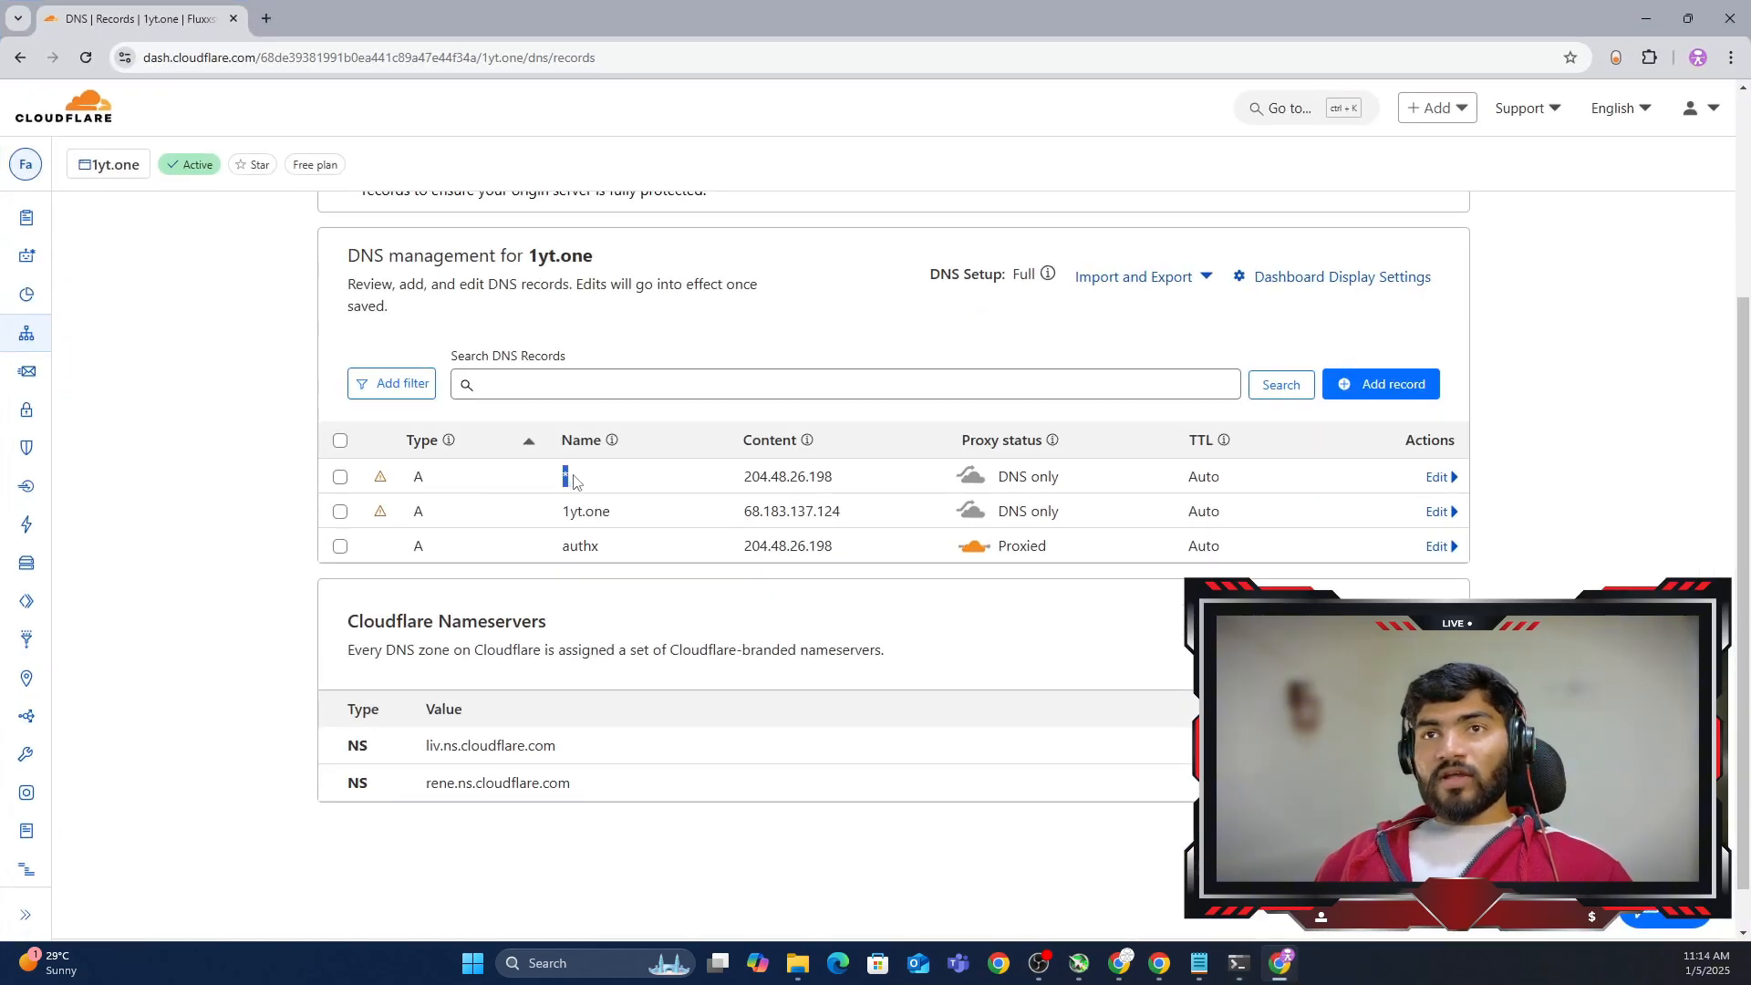
# Step: Edit the wildcard A record to point to the server IP 68.183.137.124
pyautogui.doubleClick(763, 476)
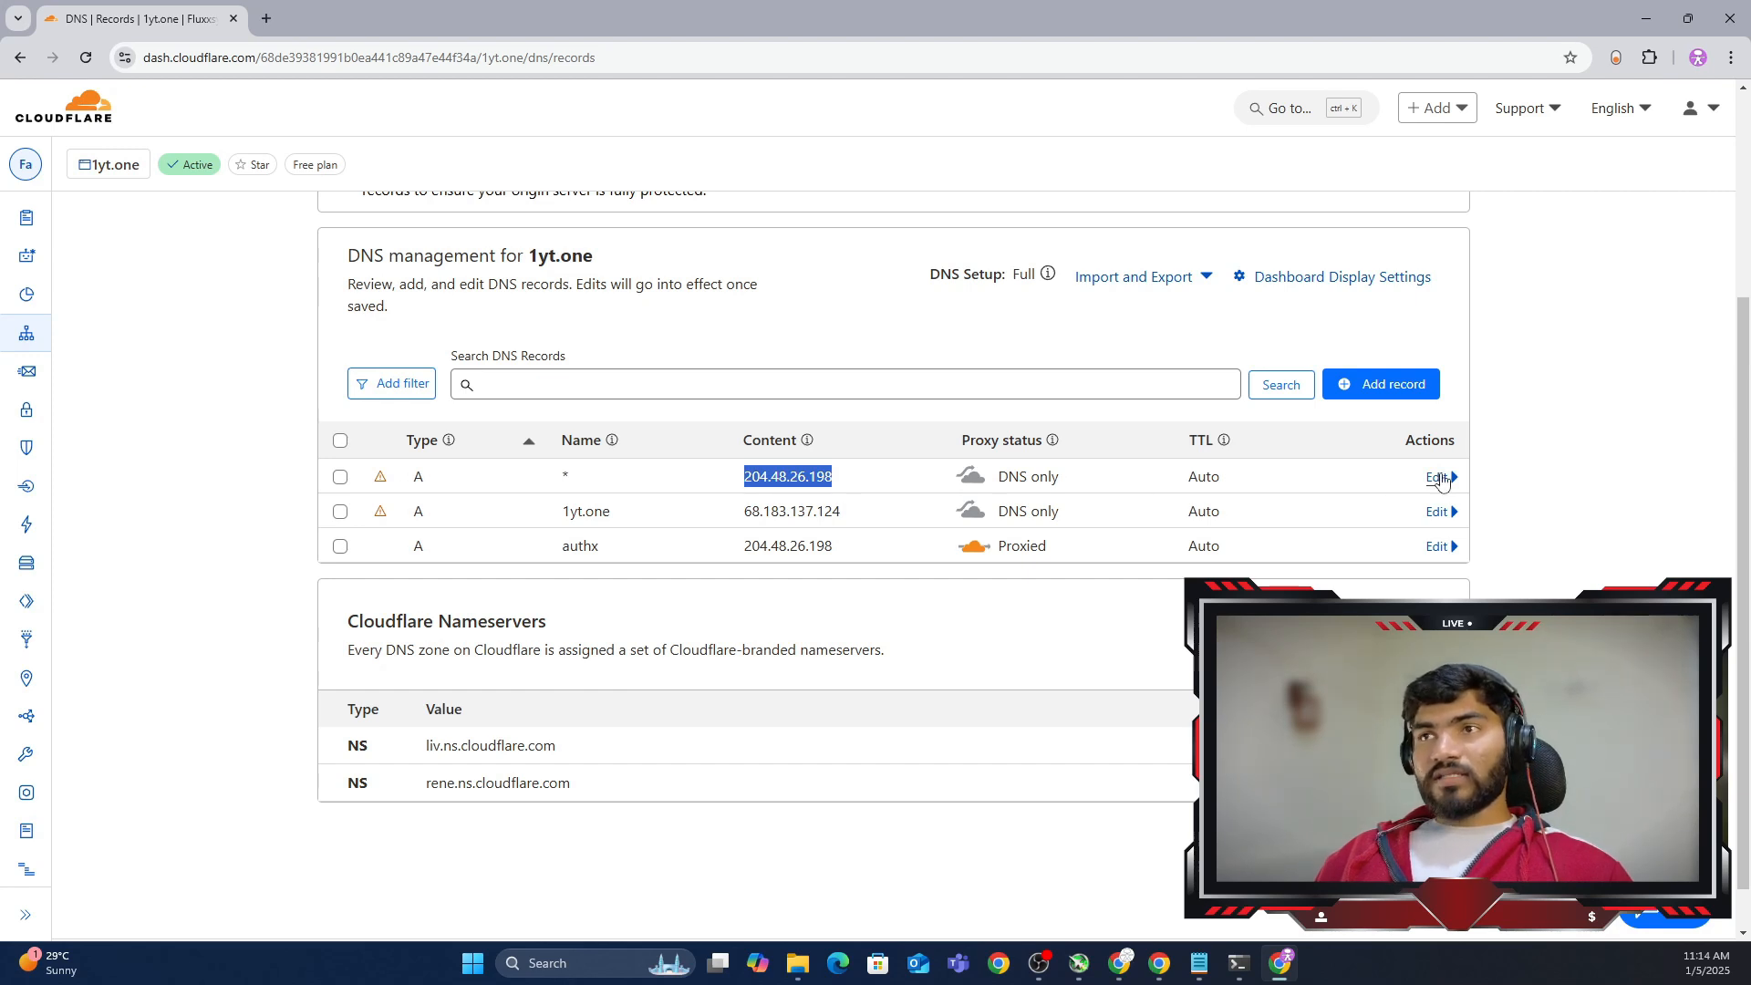
pyautogui.click(1435, 476)
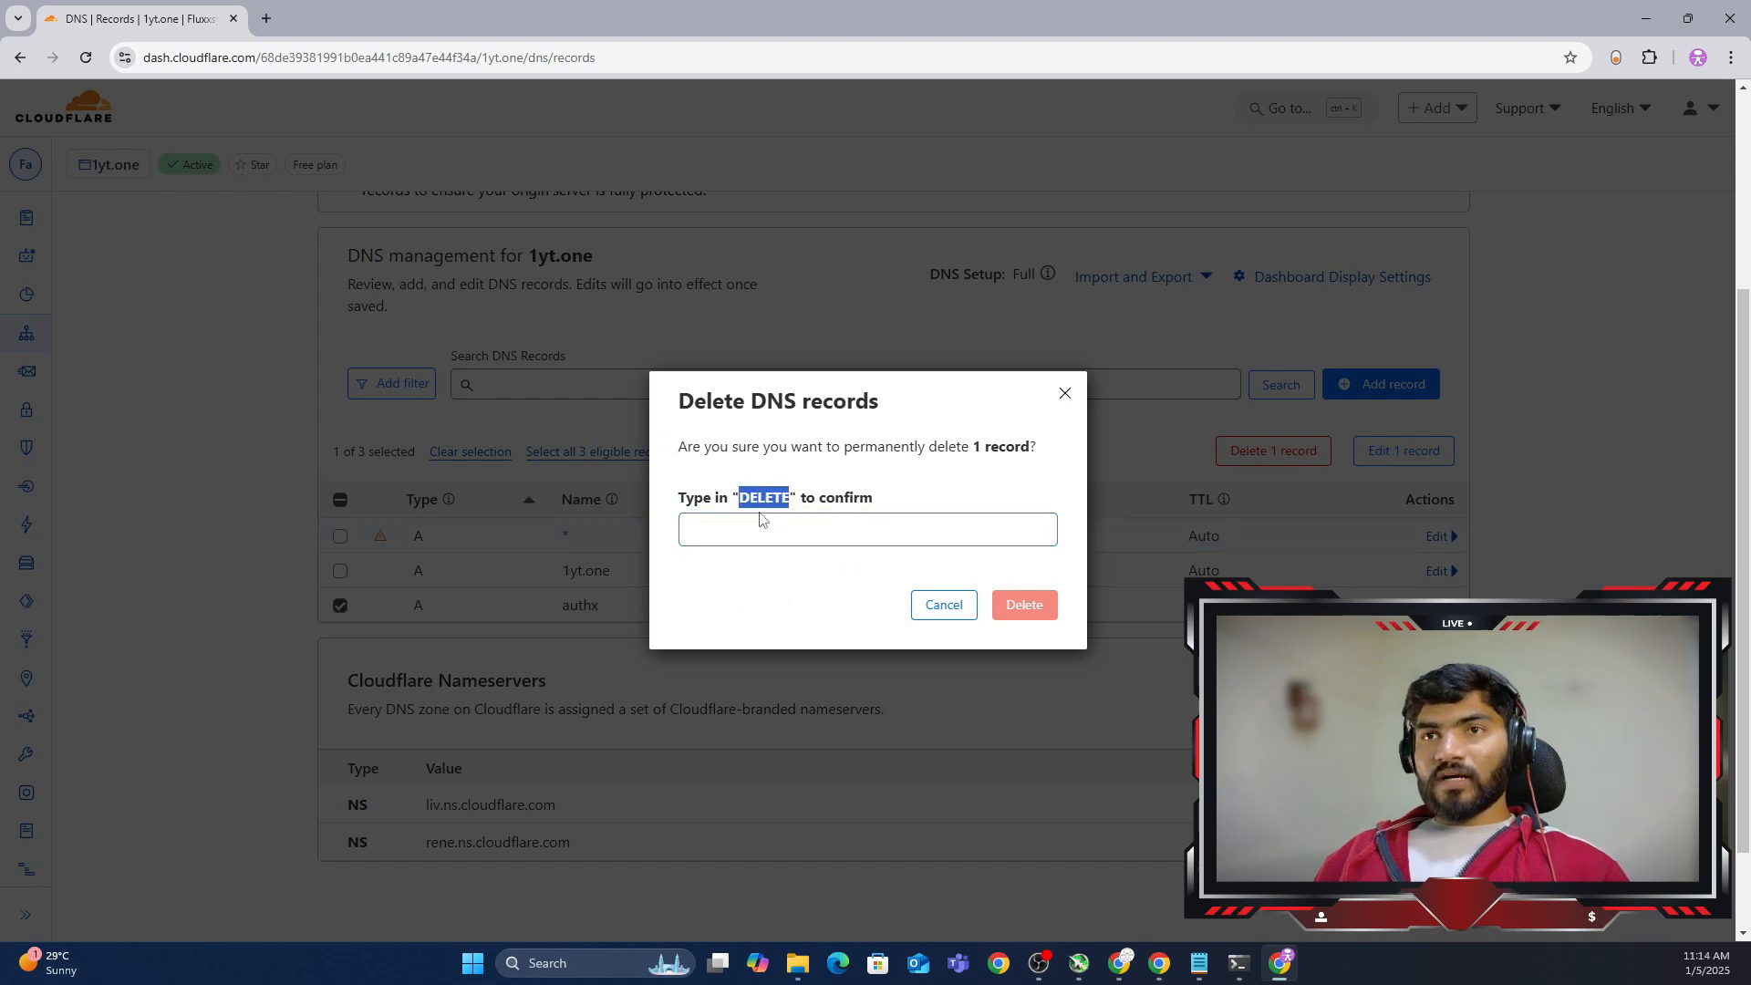
# Step: Delete the proxied authx A record, confirming with DELETE
pyautogui.write('DELETE')
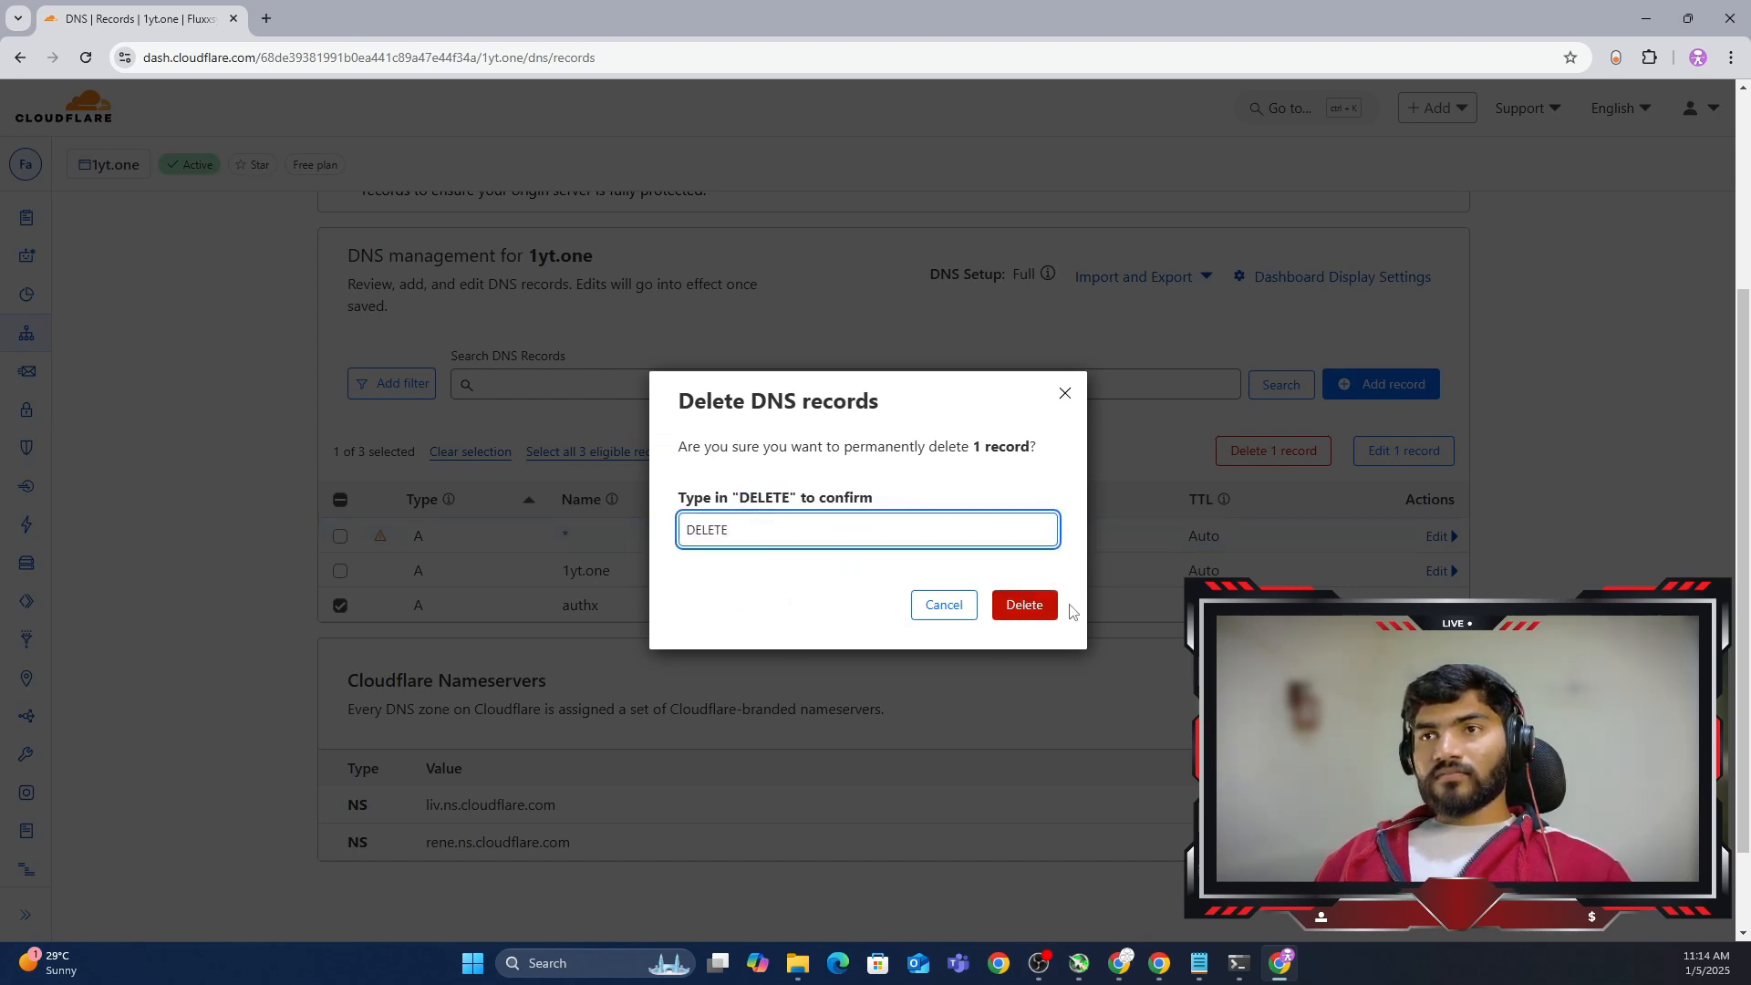
pyautogui.click(1021, 603)
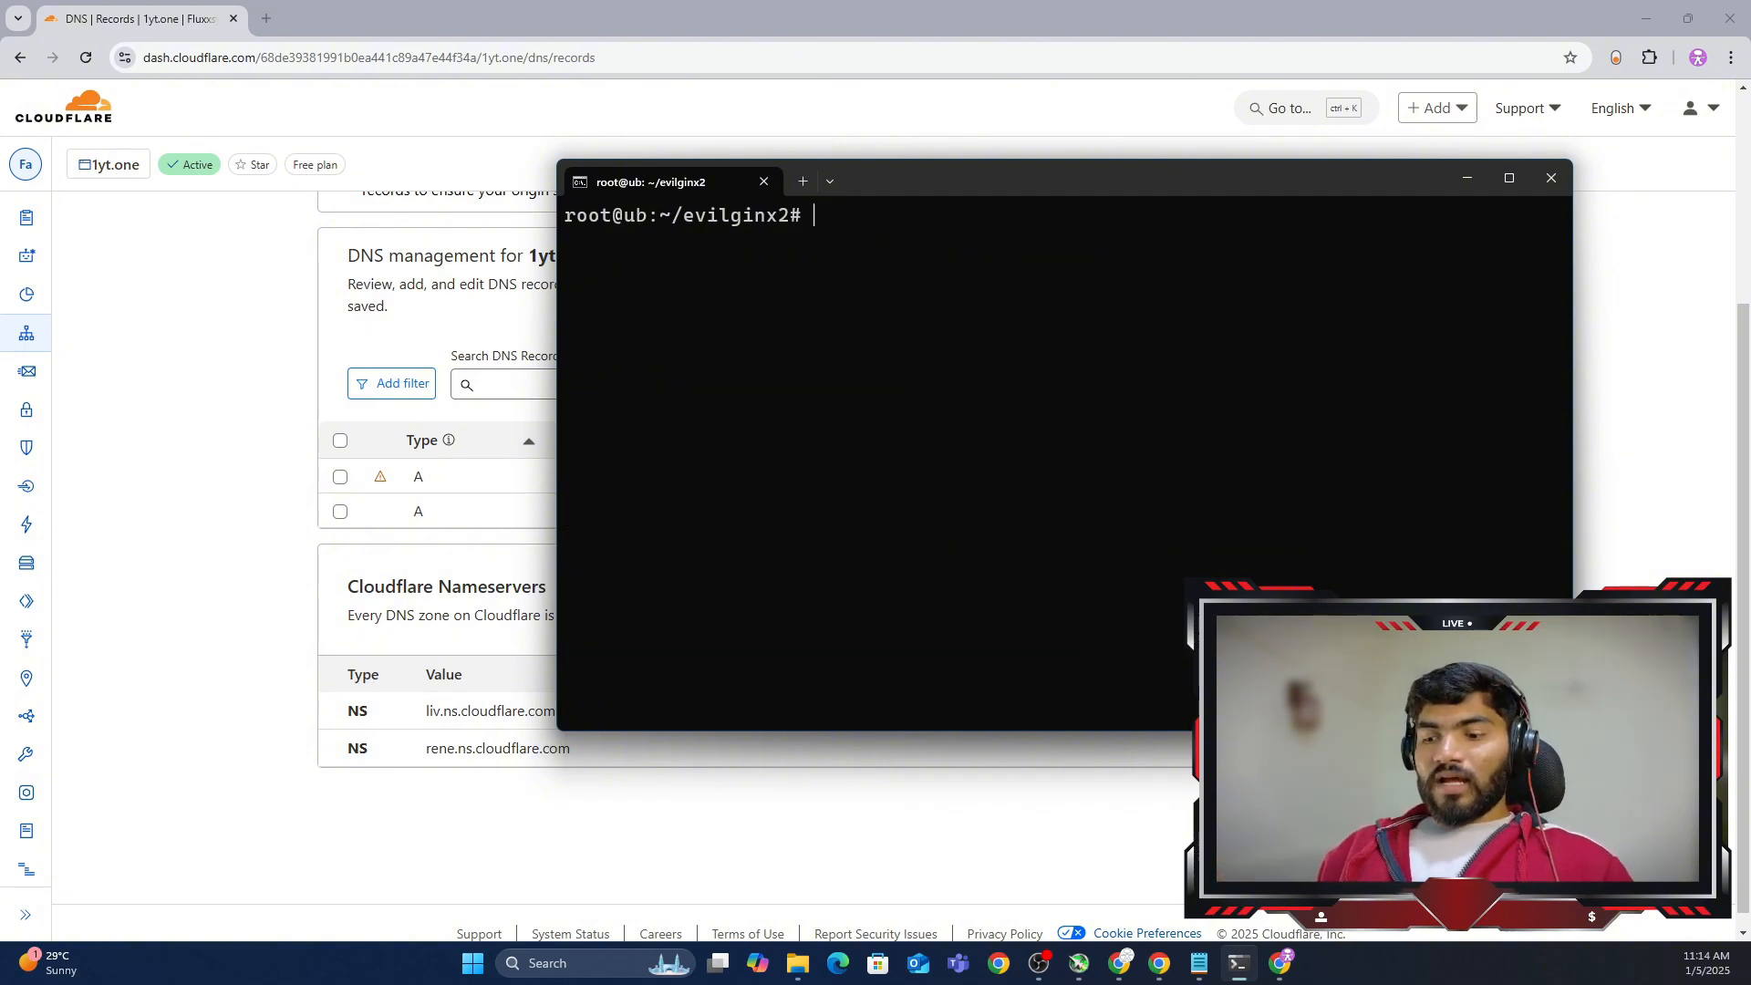
# Step: Relaunch ./evilginx2 so certificates set up for 1yt.one, then verify with test-certs
pyautogui.write('./evilginx2')
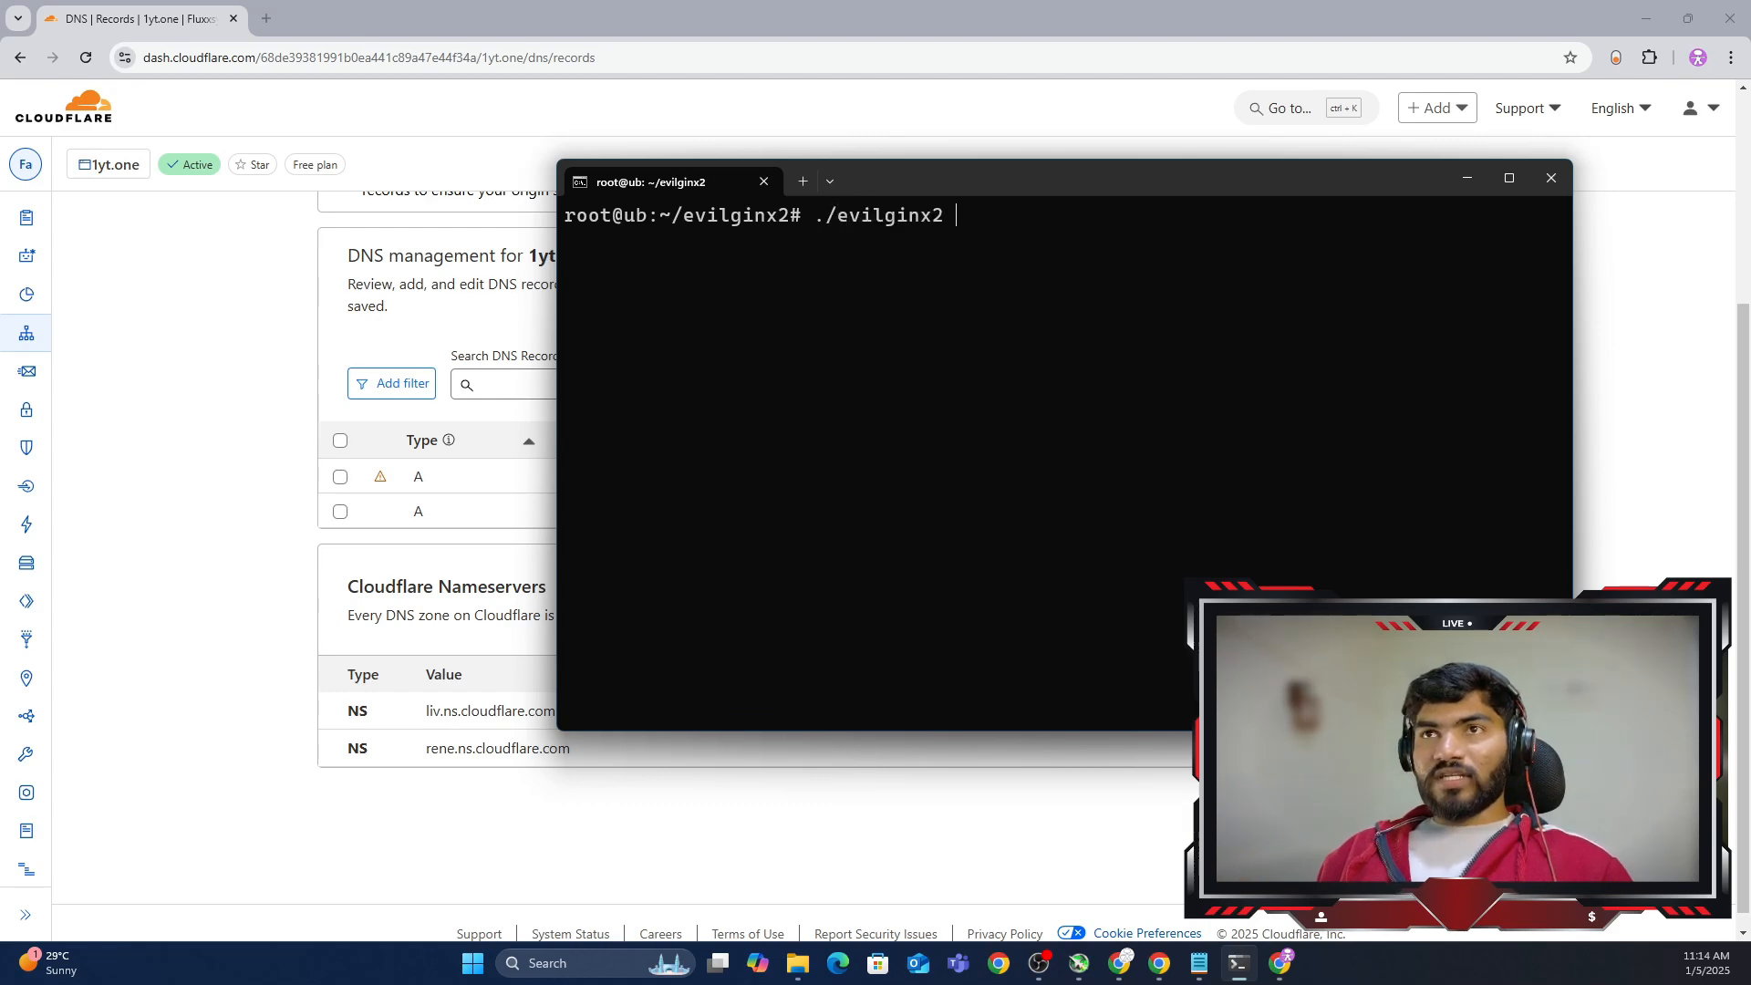
pyautogui.press('enter')
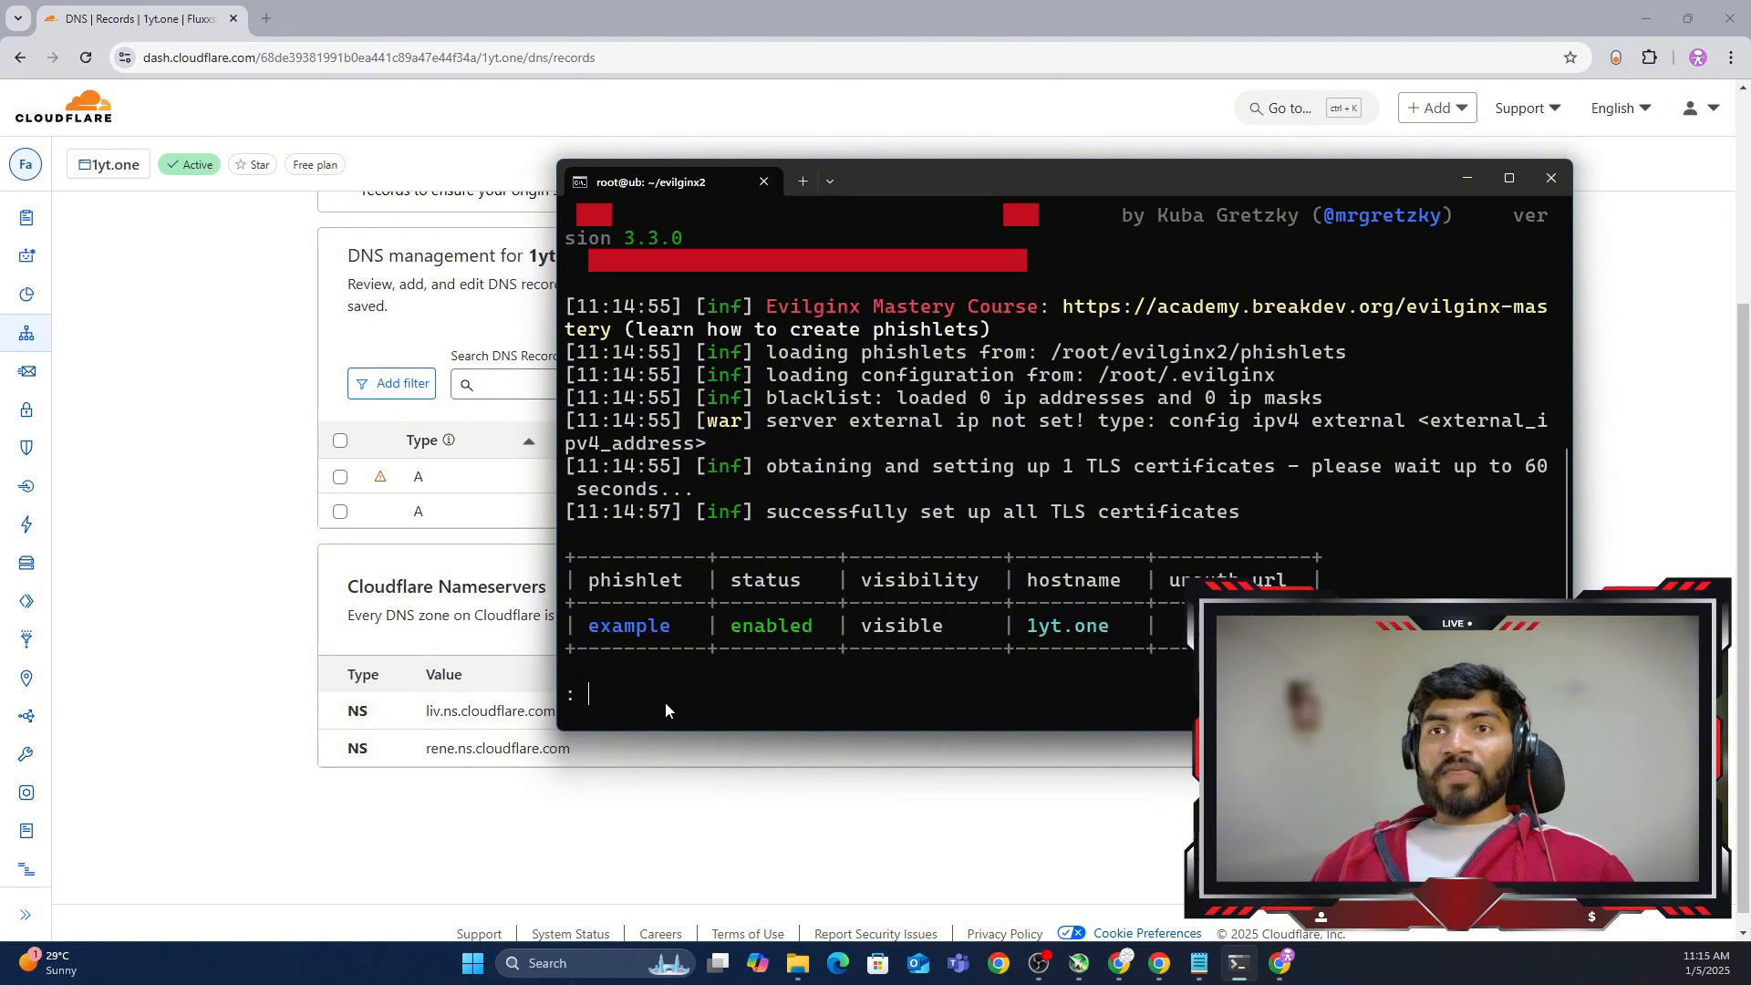
pyautogui.write('test-certs')
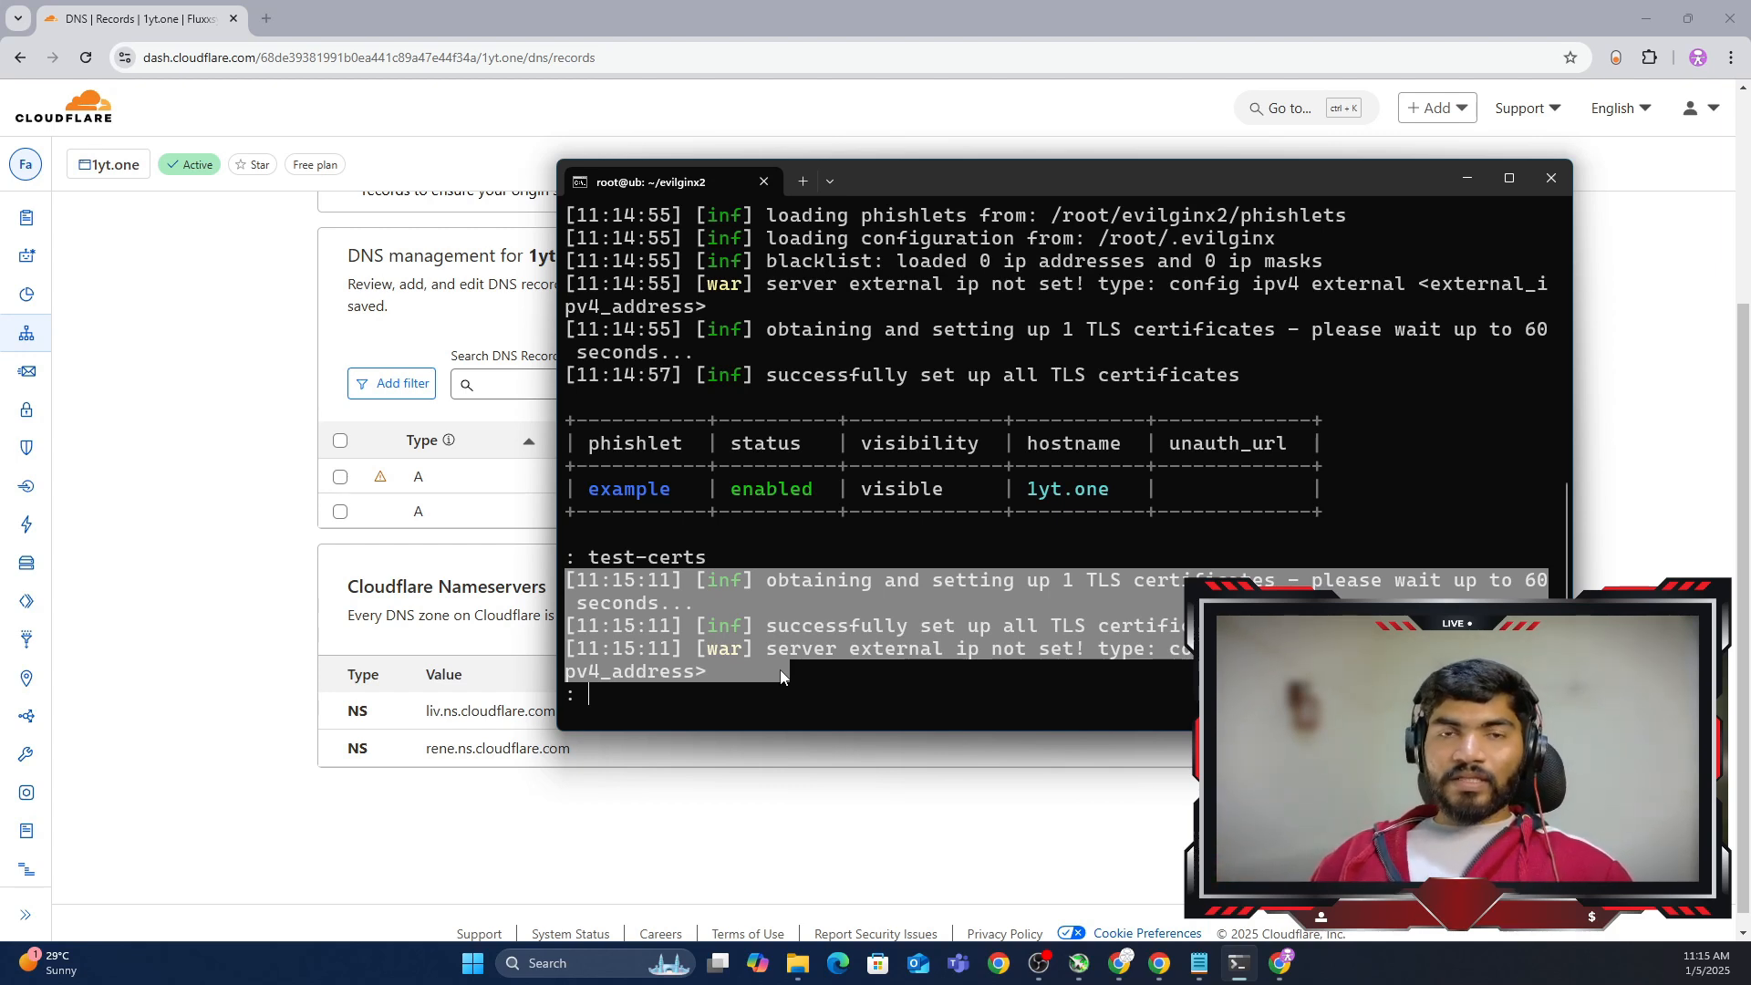
pyautogui.moveTo(864, 735)
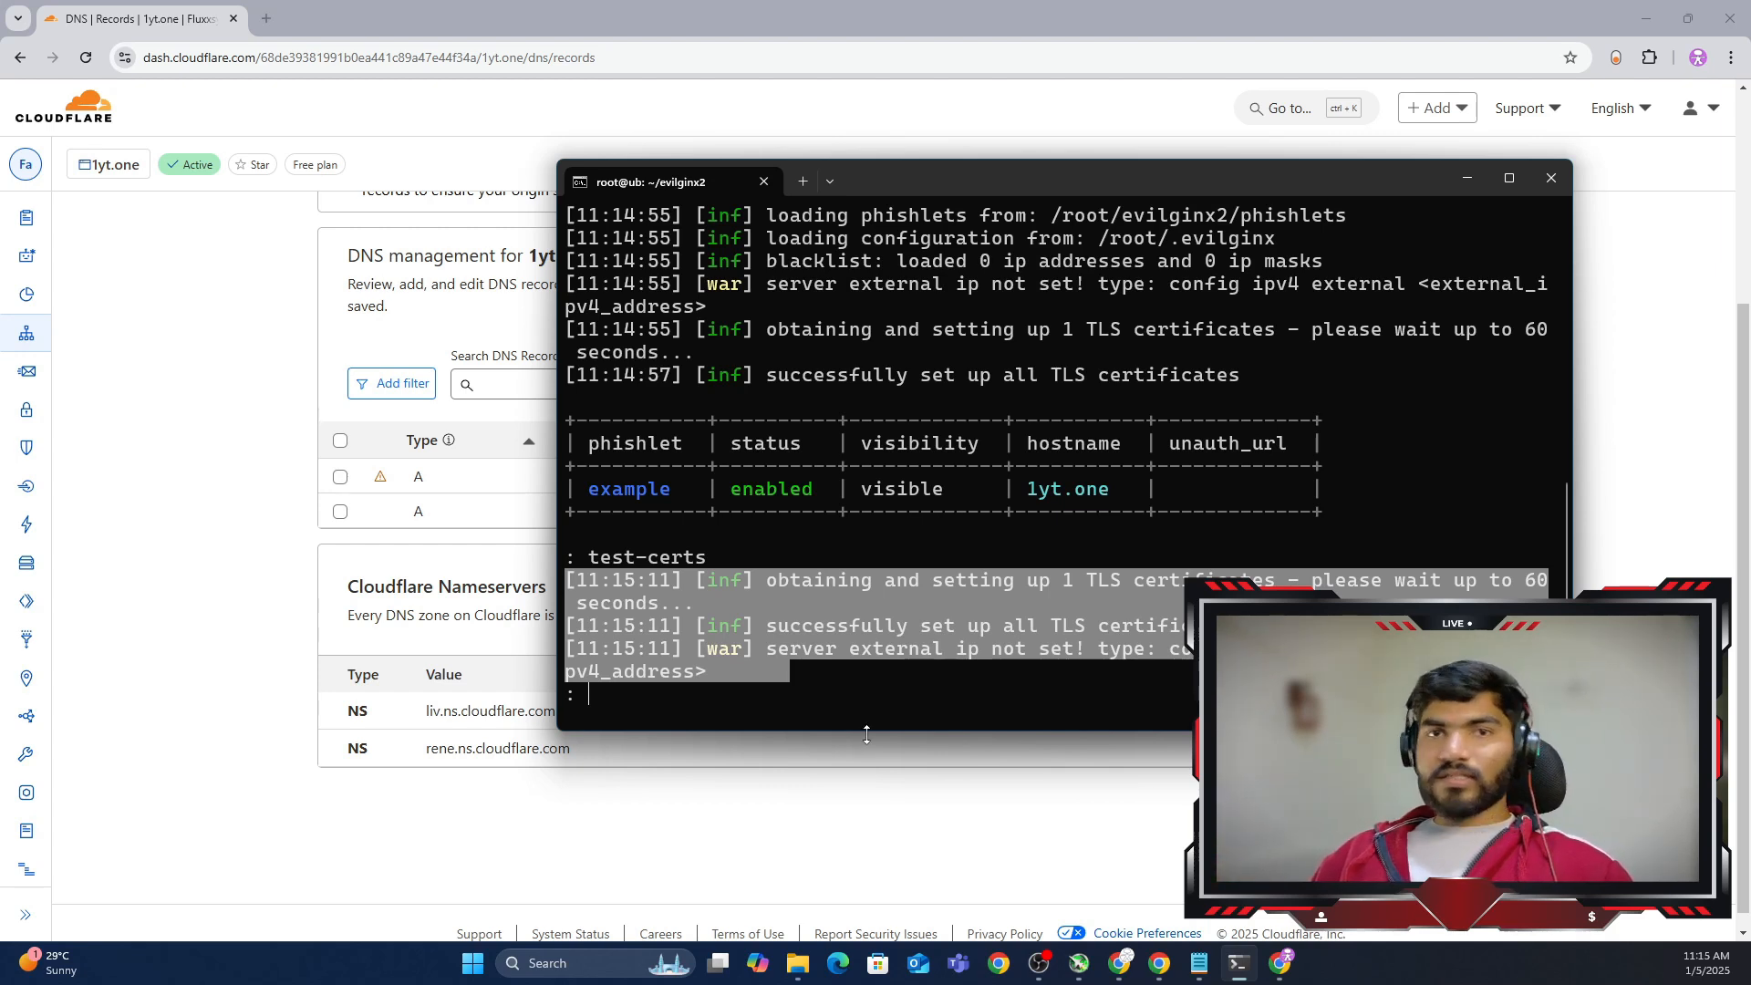